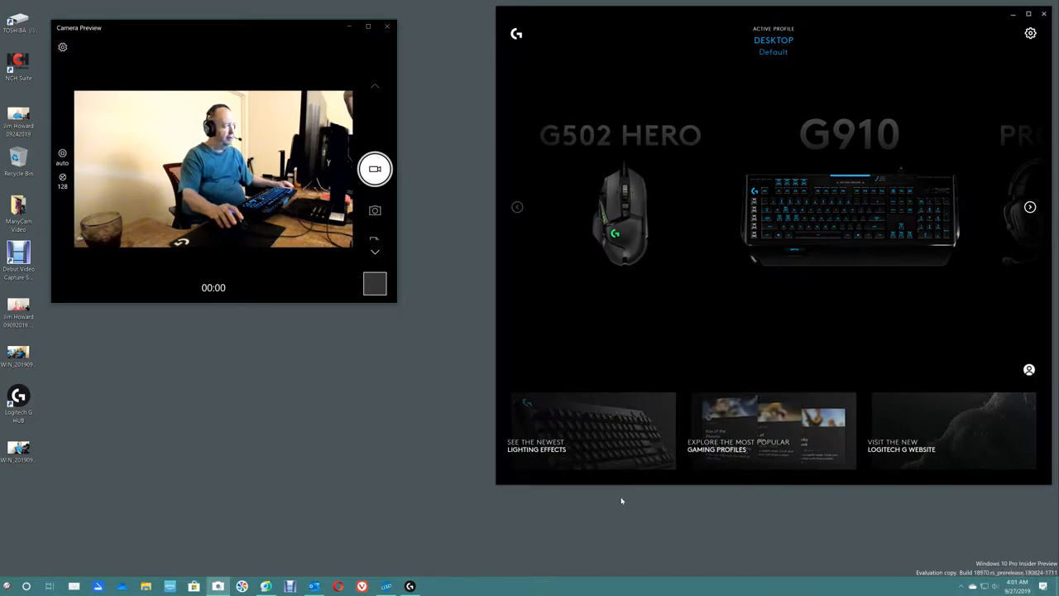
pyautogui.moveTo(440, 391)
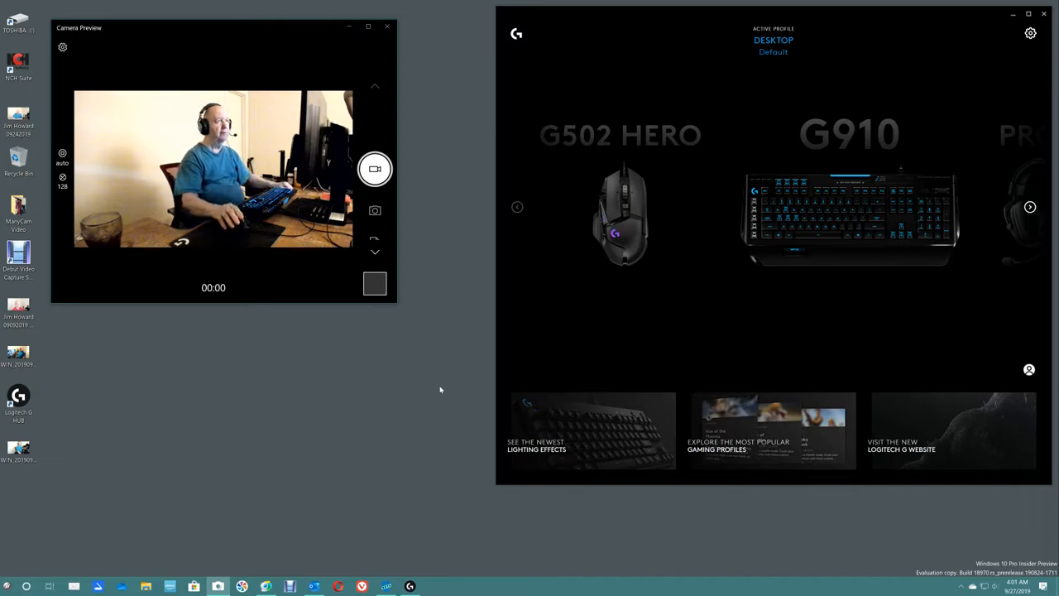
pyautogui.moveTo(564, 337)
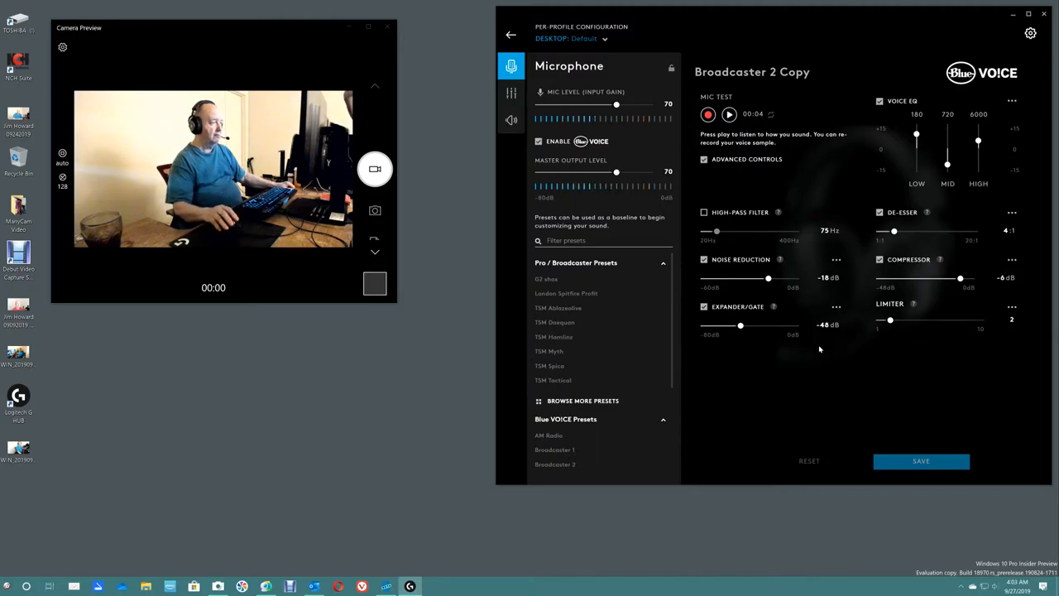
# Step: Collapse the Pro / Broadcaster Presets group so Blue VOICE and Custom Presets show below
pyautogui.click(662, 262)
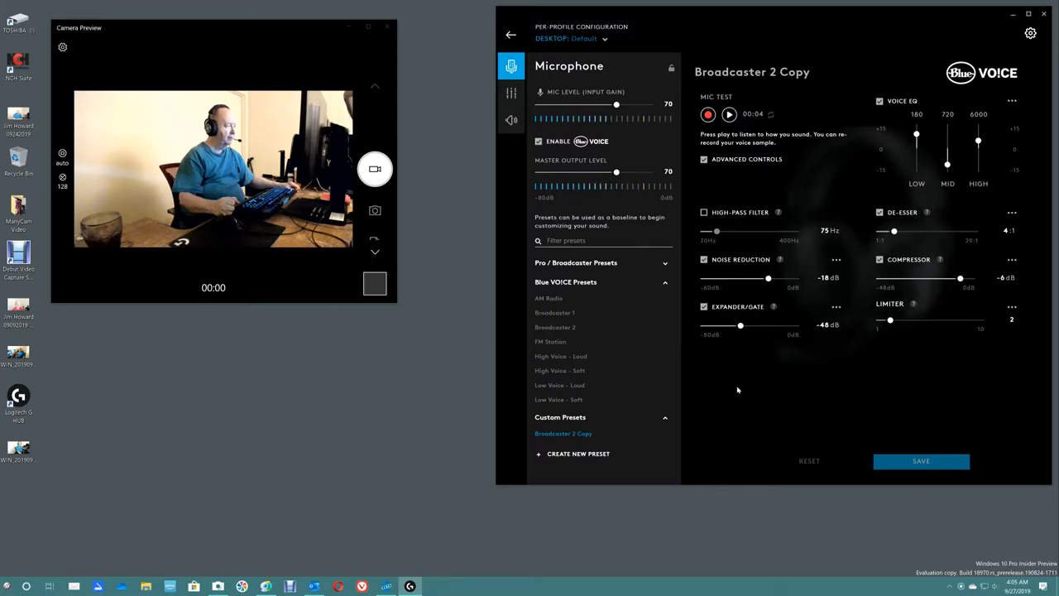
pyautogui.moveTo(708, 425)
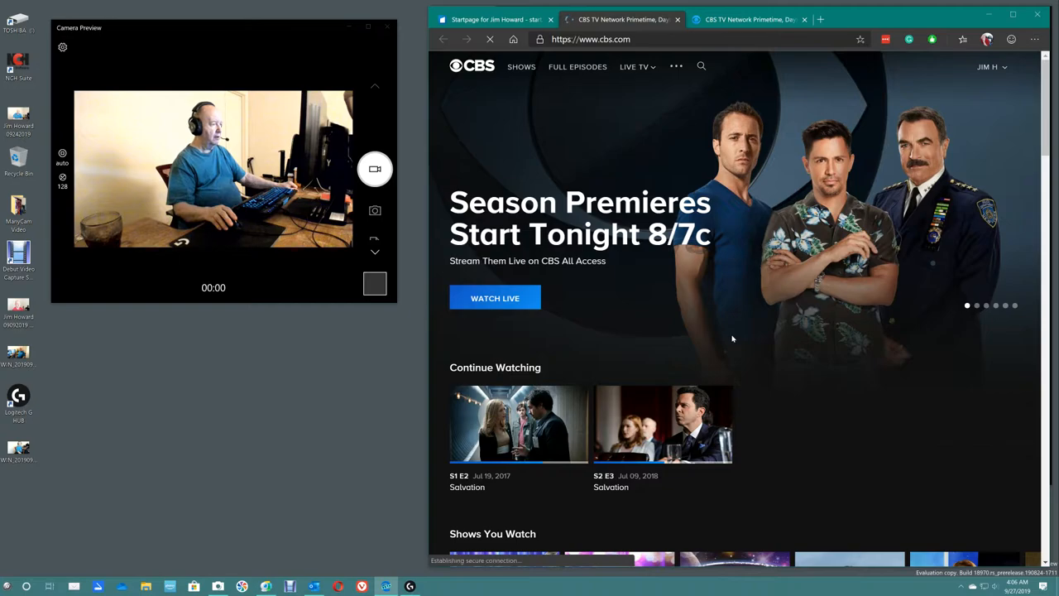
# Step: Scroll the CBS All Access home page down to the Shows You Watch row
pyautogui.scroll(-3)
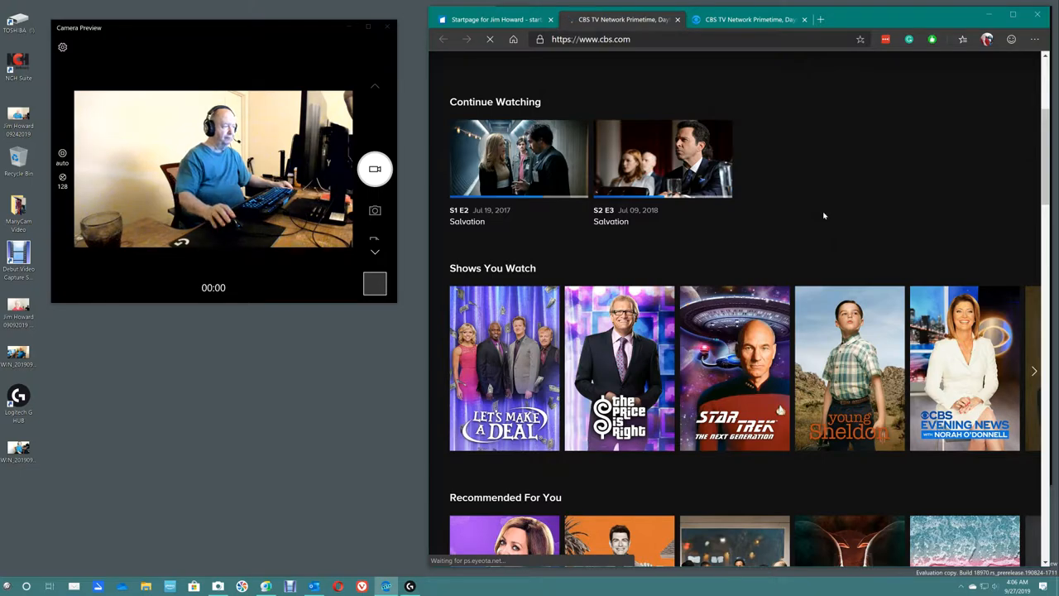
pyautogui.scroll(-3)
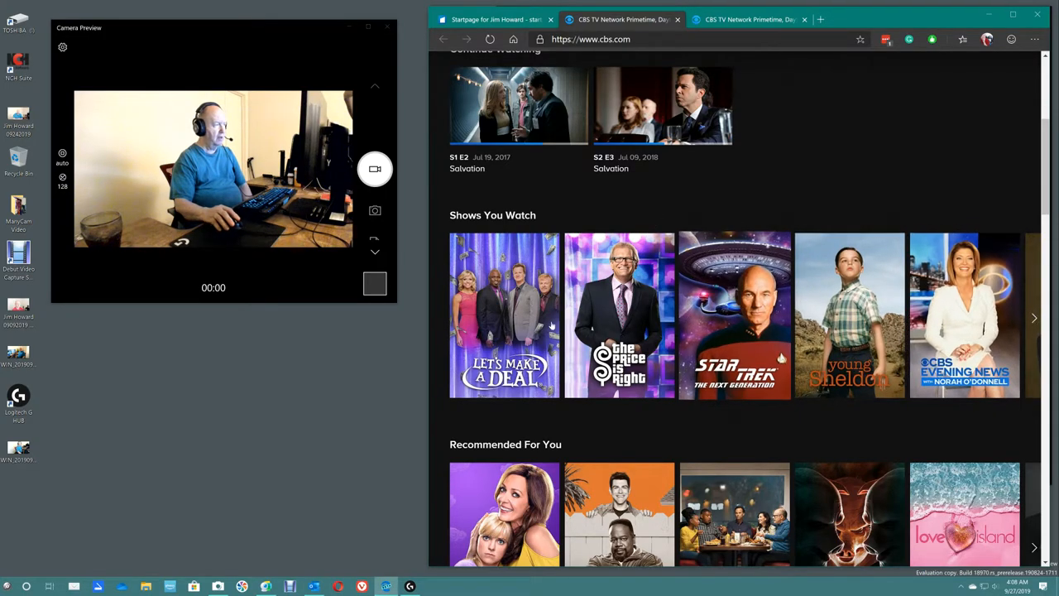
pyautogui.moveTo(619, 323)
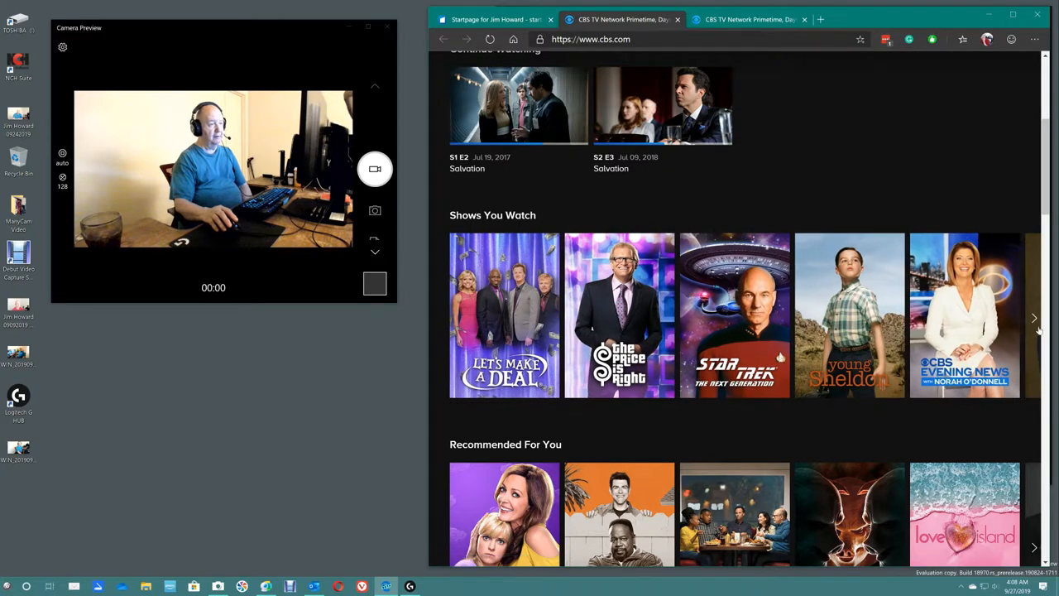
# Step: Advance the Shows You Watch carousel to Sunday Morning, Salvation, The Twilight Zone and Taxi
pyautogui.click(1033, 318)
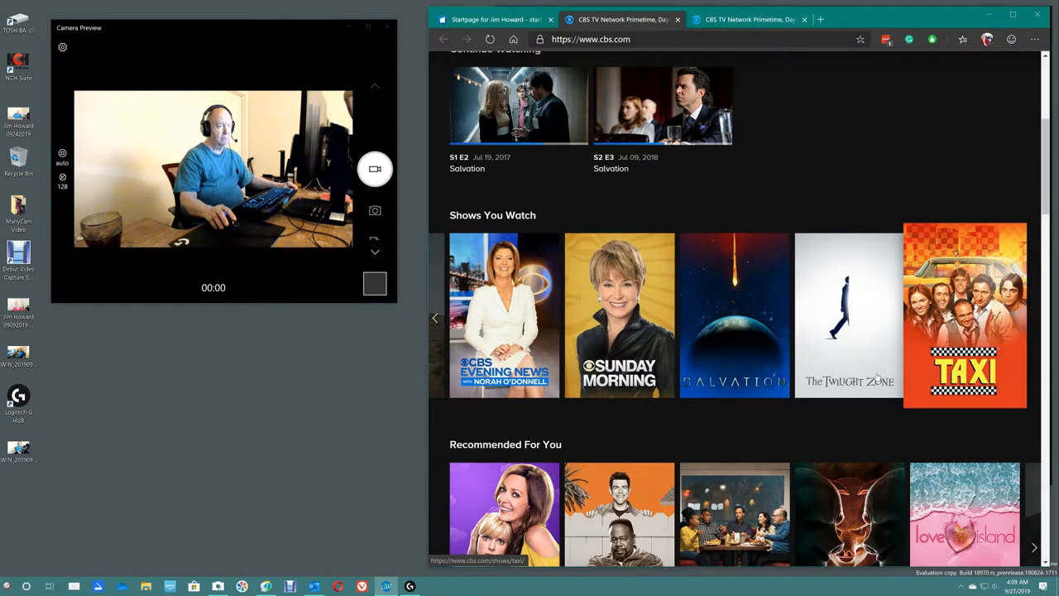
# Step: Scroll down so the full Recommended For You row and start of Latest Full Episodes show
pyautogui.scroll(-3)
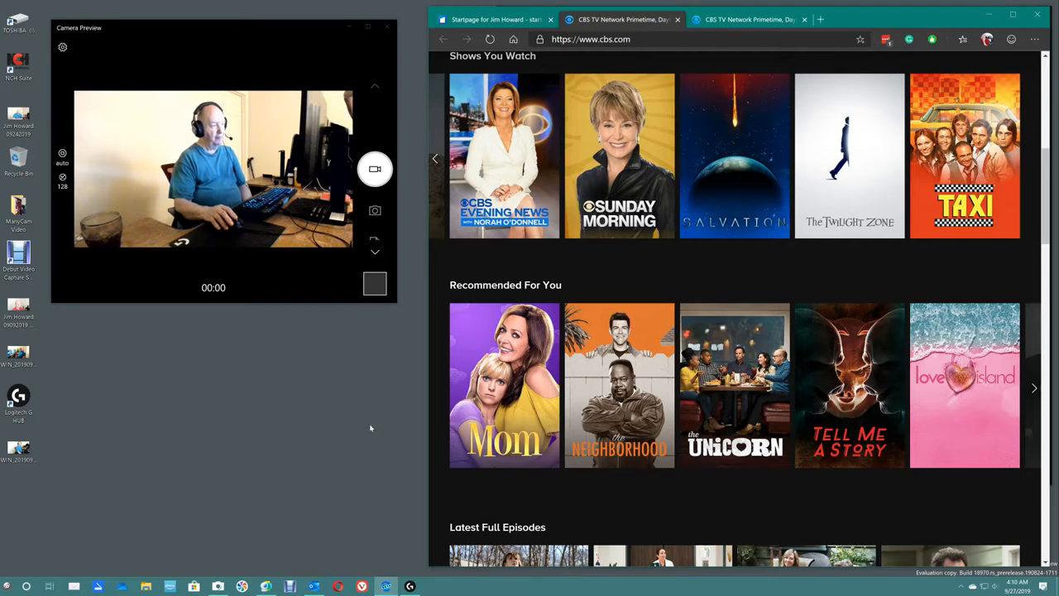
pyautogui.moveTo(734, 384)
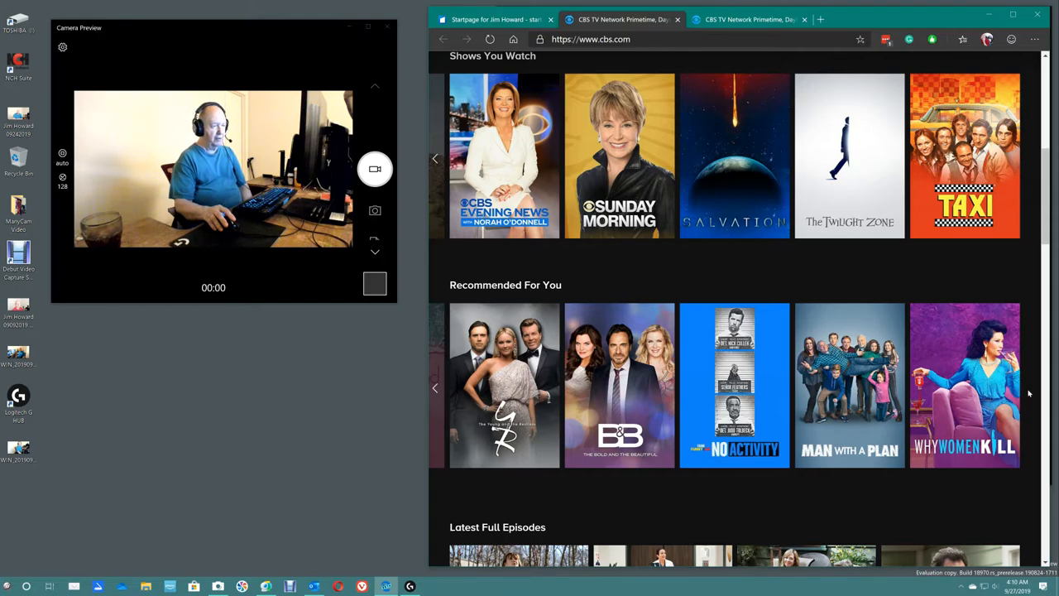
# Step: Scroll down to the Latest Full Episodes grid with Evil, Carol's Second Act, Mom and The Unicorn
pyautogui.scroll(-3)
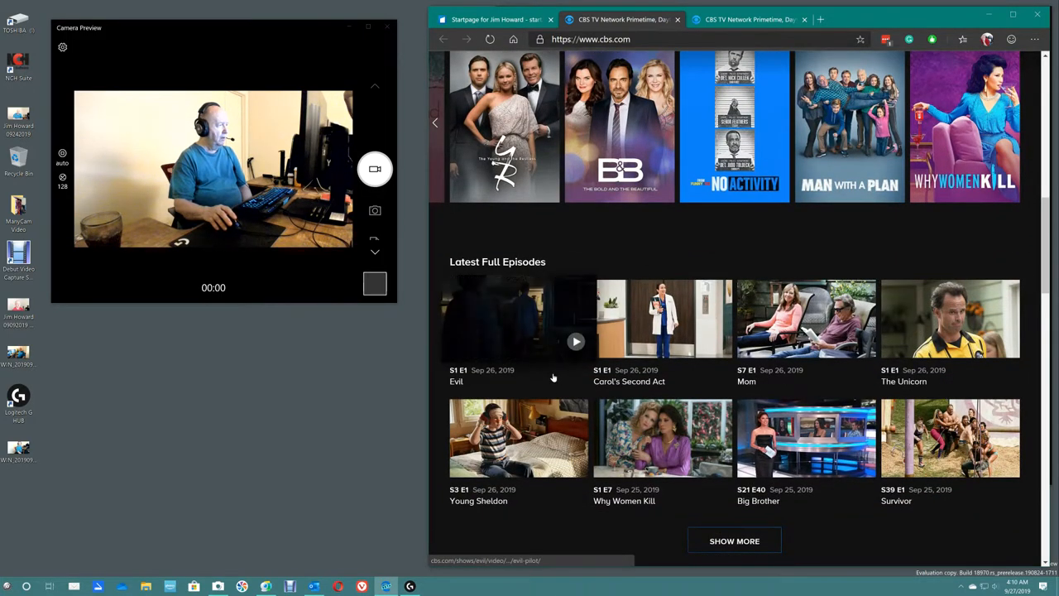
pyautogui.moveTo(522, 355)
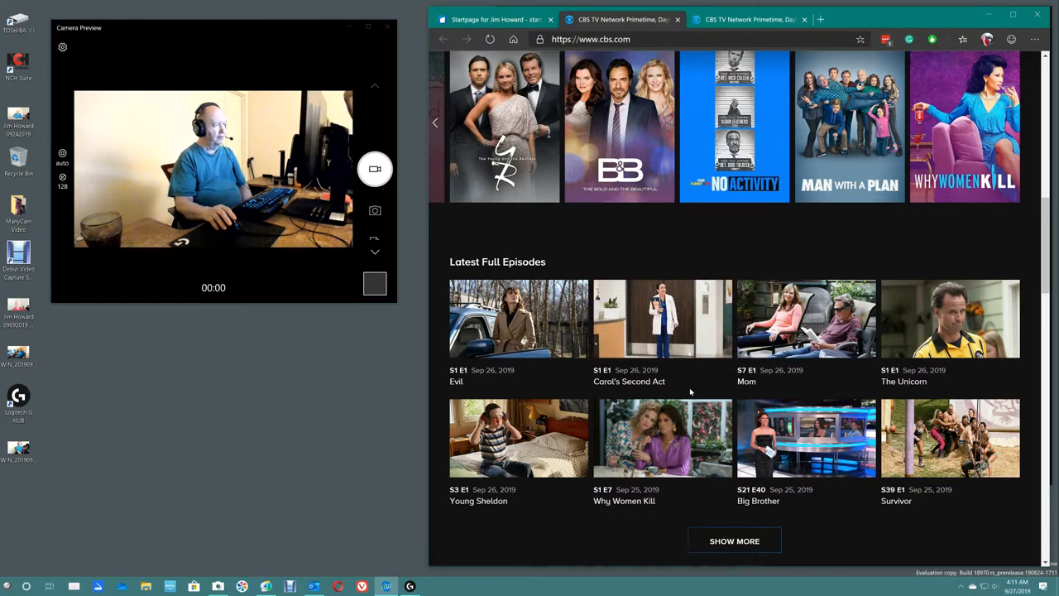
pyautogui.moveTo(695, 392)
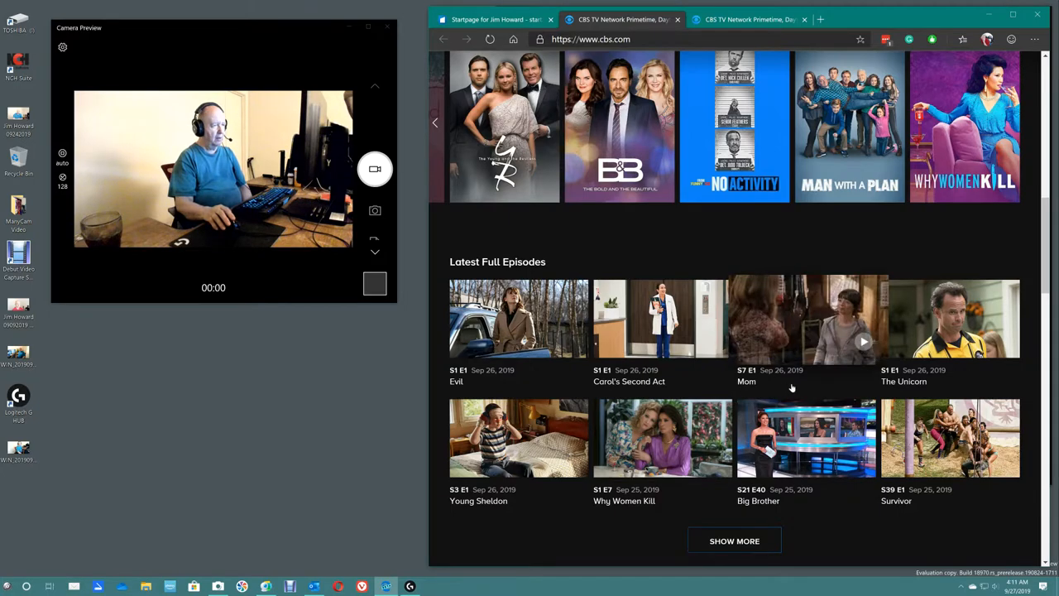
pyautogui.moveTo(951, 318)
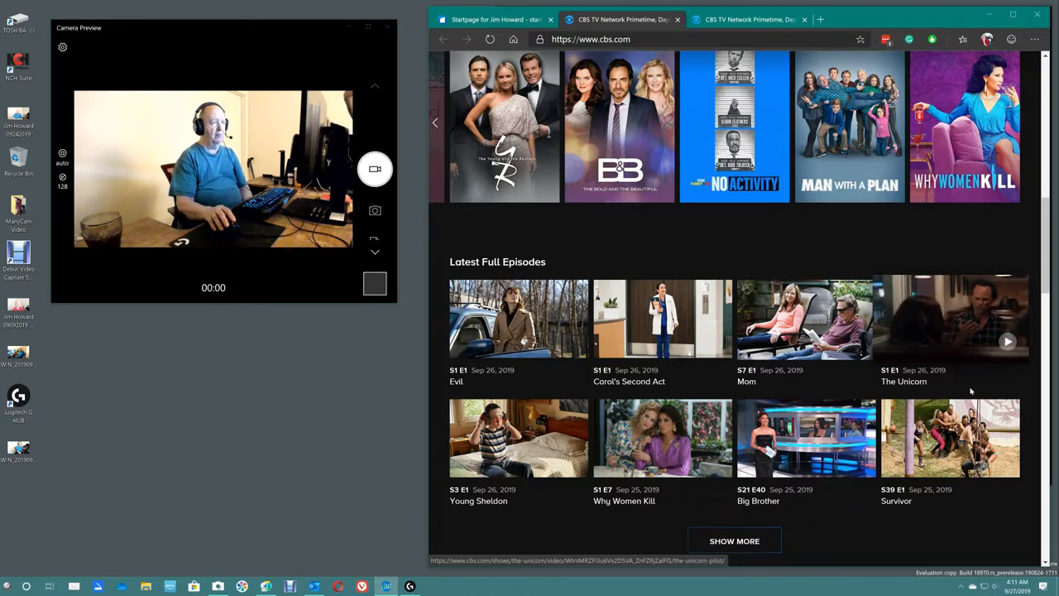
pyautogui.moveTo(950, 318)
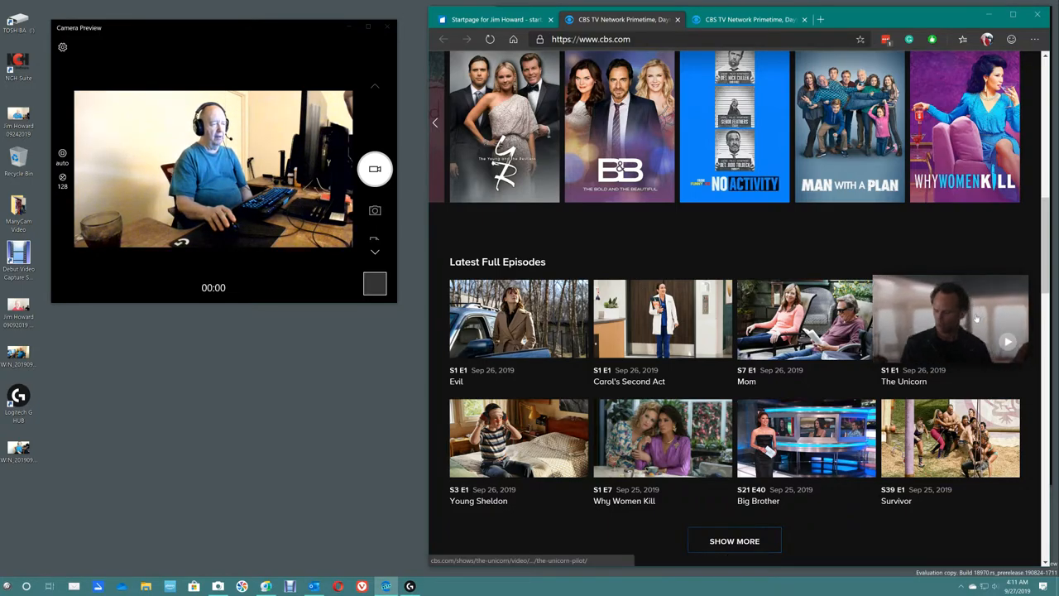
pyautogui.moveTo(949, 317)
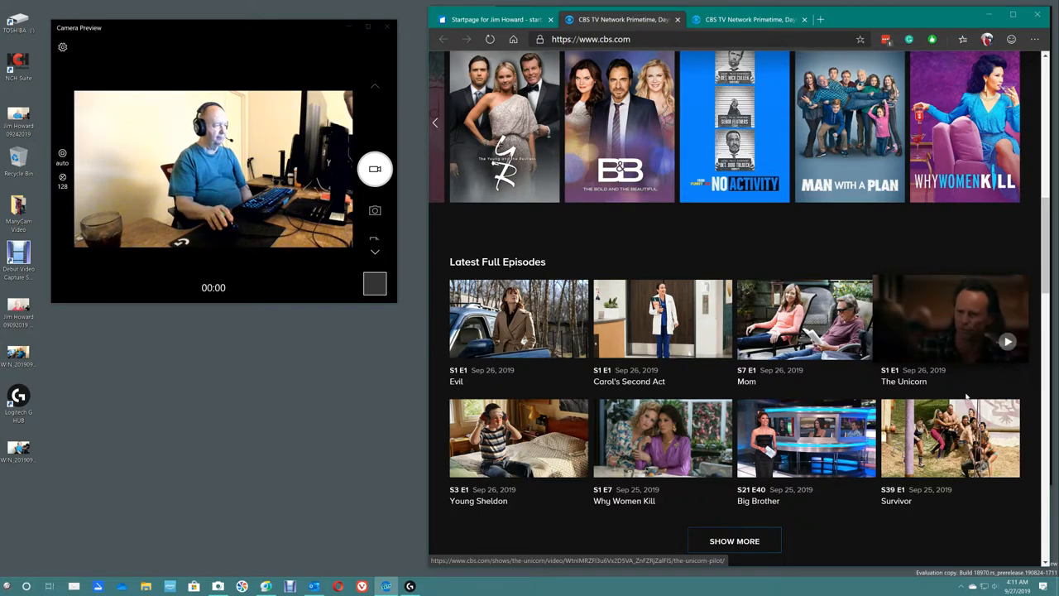
pyautogui.moveTo(515, 437)
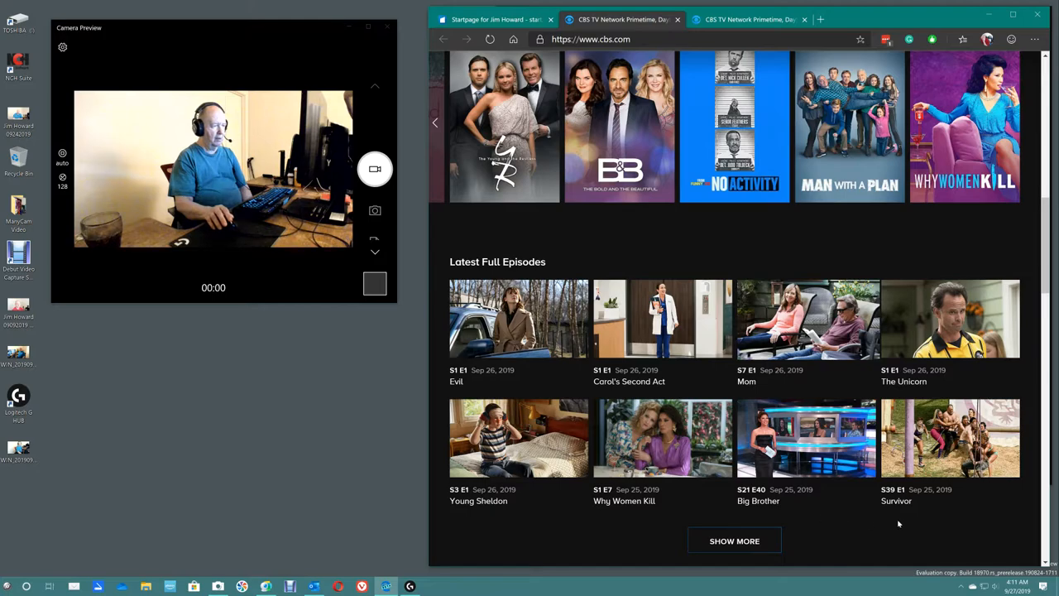
# Step: Scroll to the All Access Originals row and page it forward to Star Trek Discovery and One Dollar
pyautogui.scroll(-3)
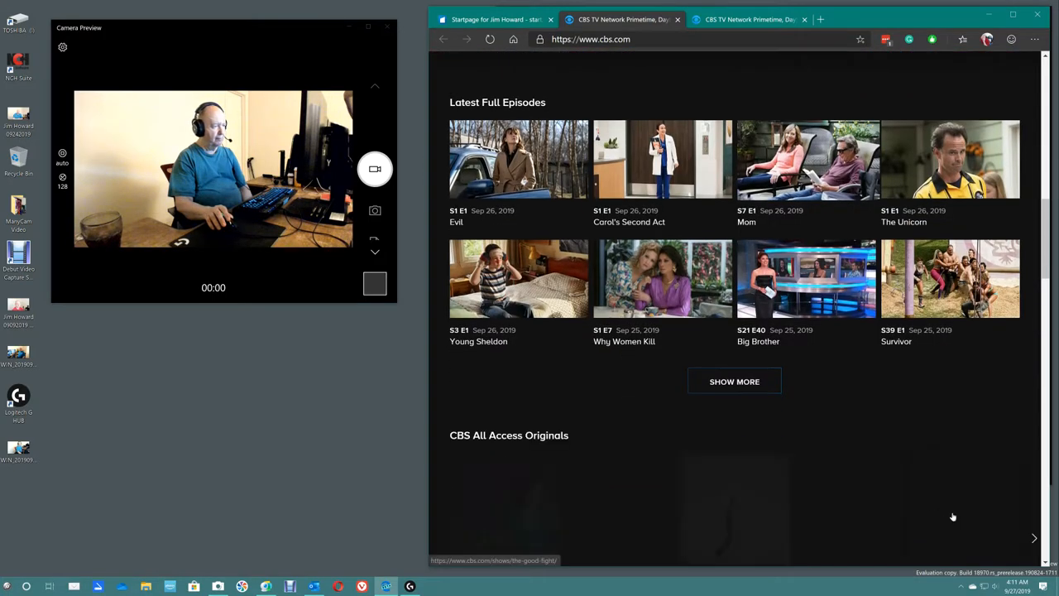
pyautogui.scroll(-3)
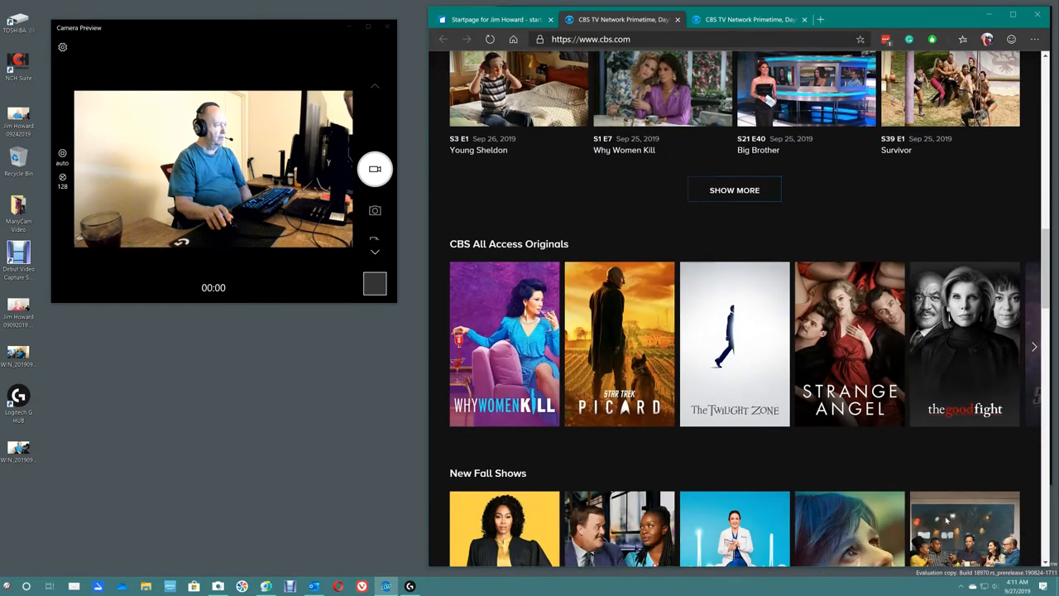
pyautogui.scroll(-3)
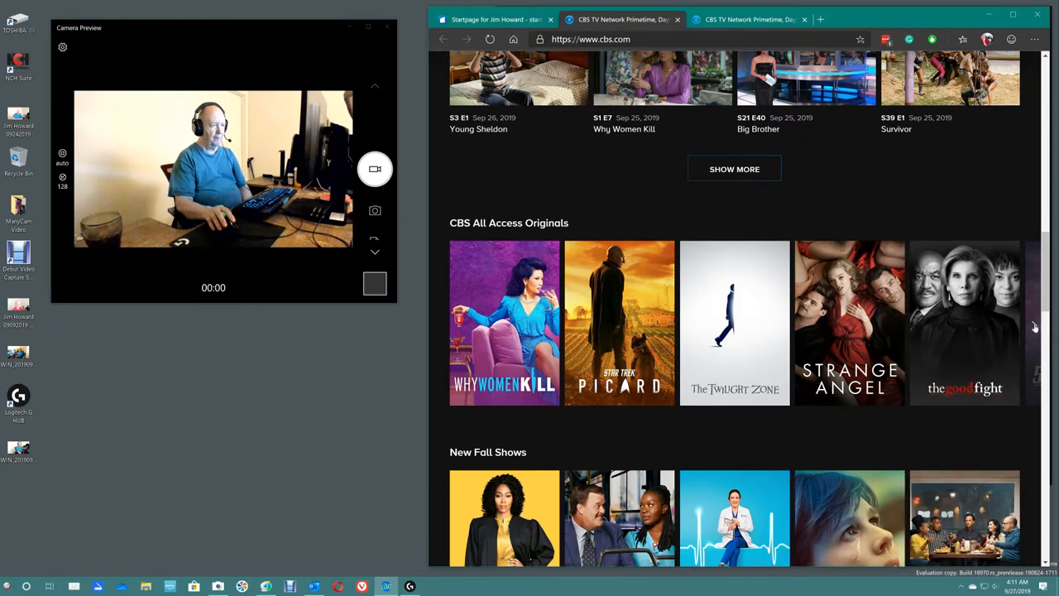
pyautogui.click(1032, 324)
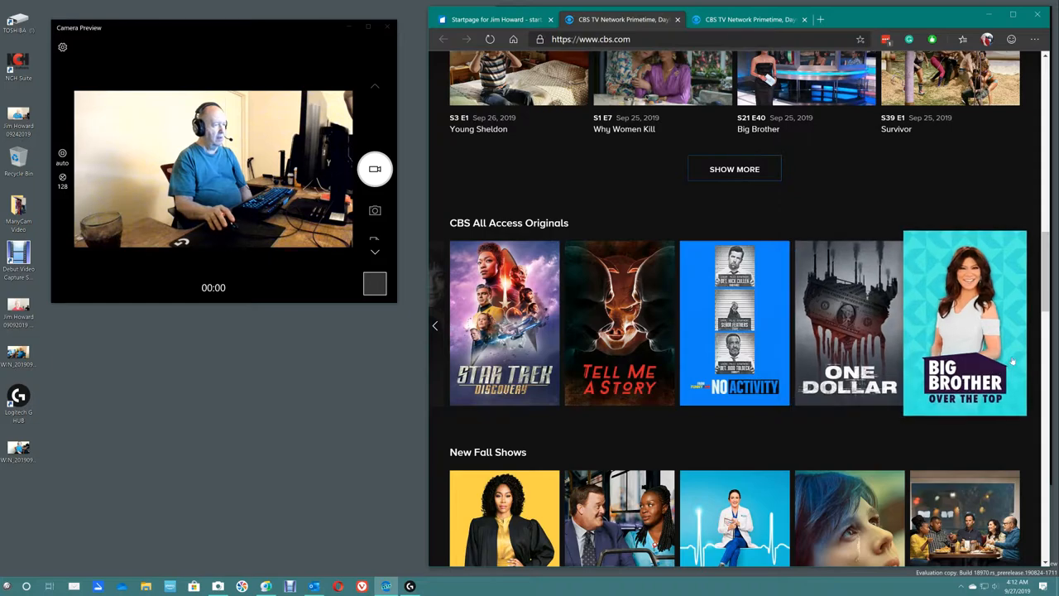
# Step: Scroll on past New Fall Shows until the Comedies carousel is visible
pyautogui.scroll(-3)
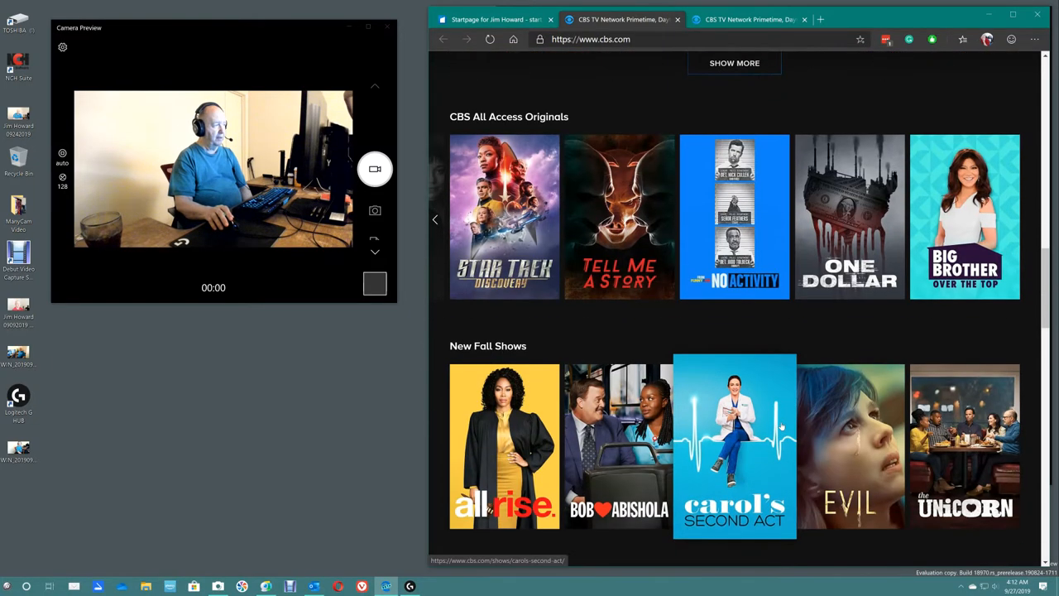
pyautogui.scroll(-3)
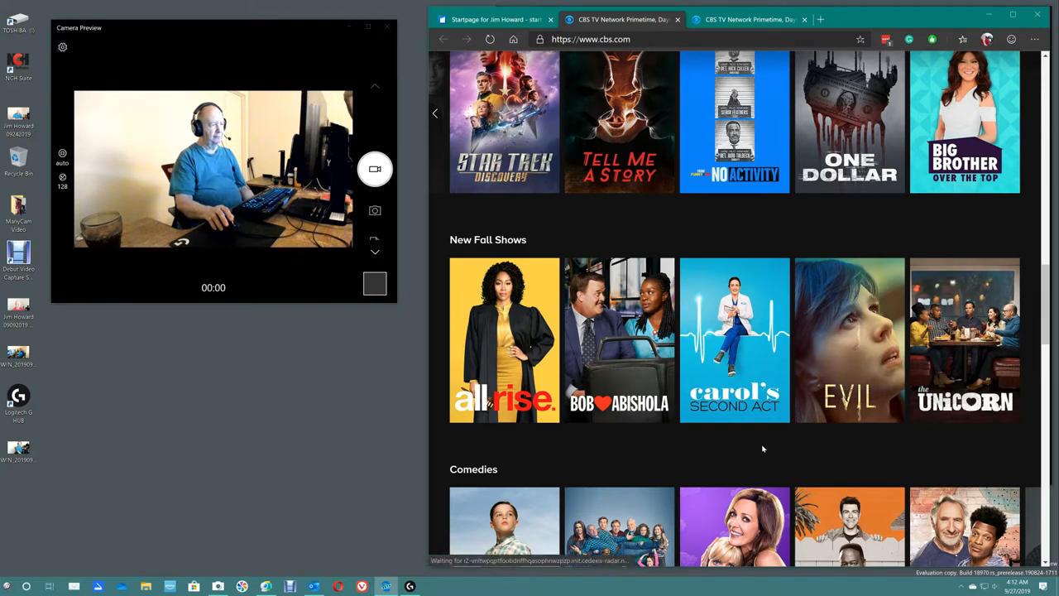
pyautogui.scroll(-3)
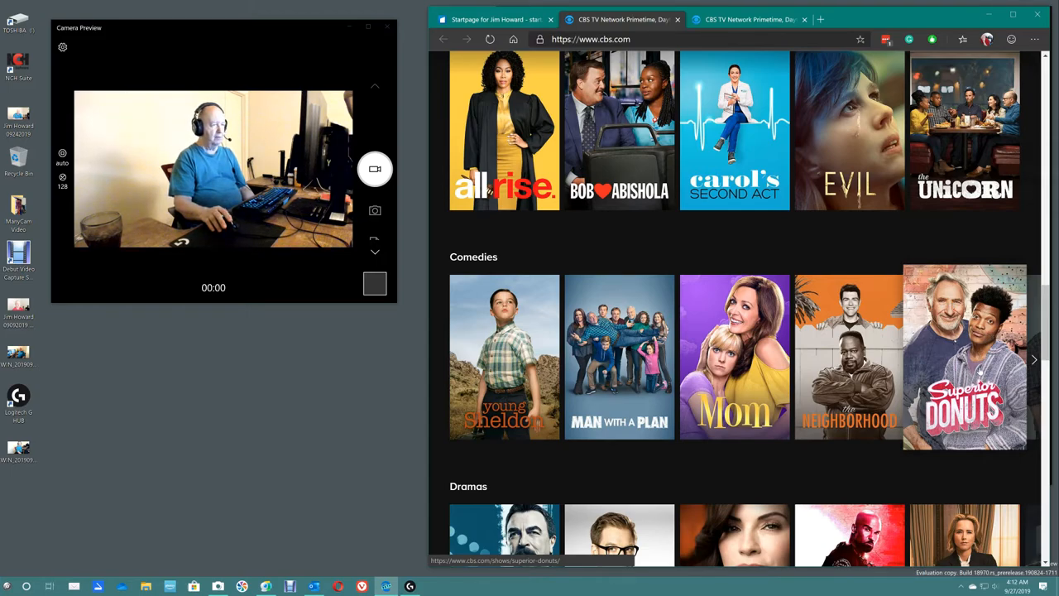
pyautogui.scroll(-3)
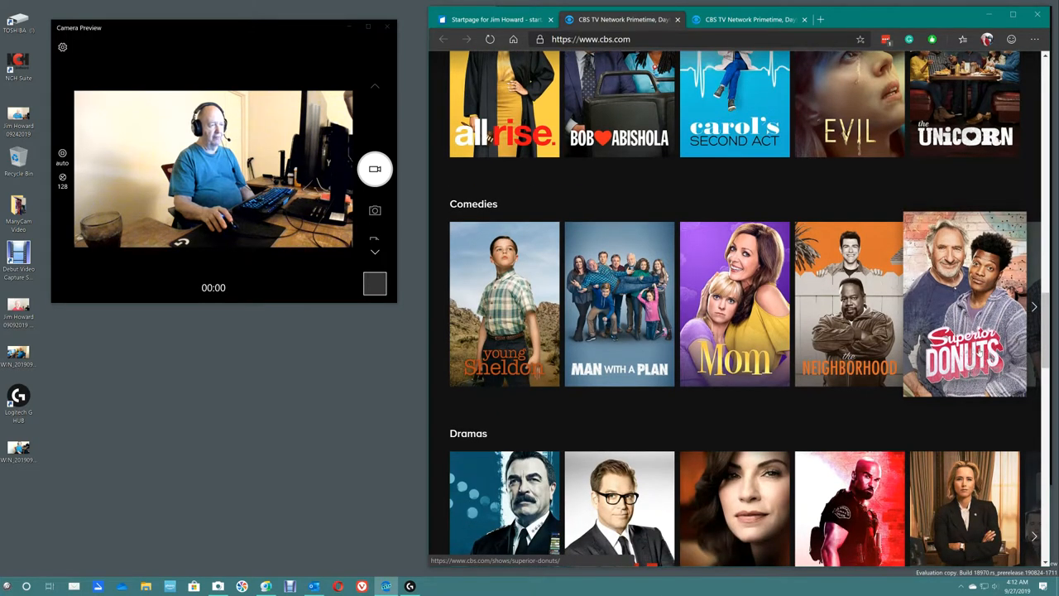
pyautogui.scroll(-3)
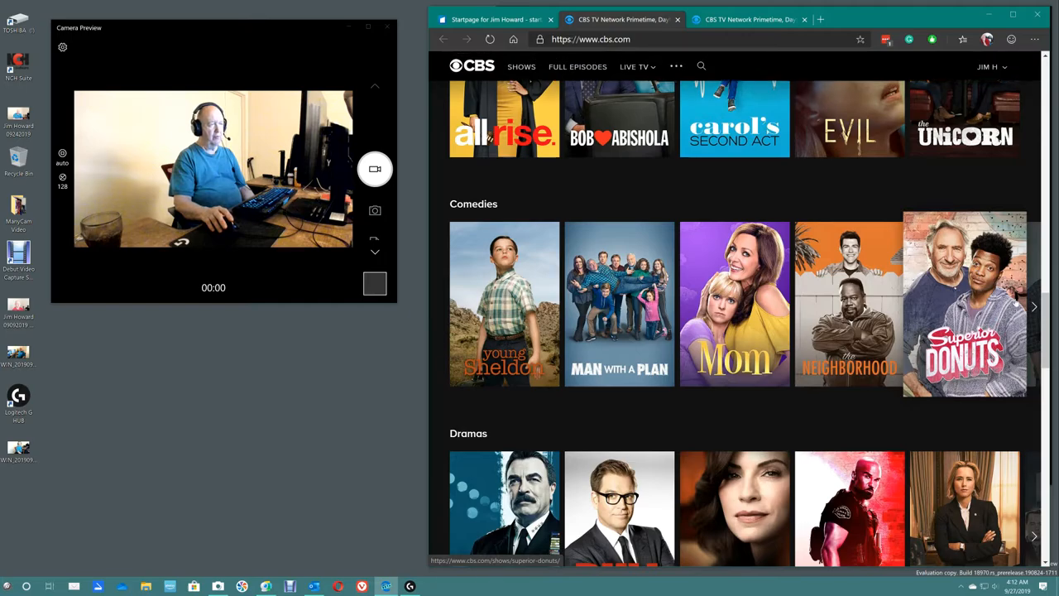
# Step: Page the Comedies carousel forward four times until Taxi, Wings and Bob Hearts Abishola show
pyautogui.click(1033, 306)
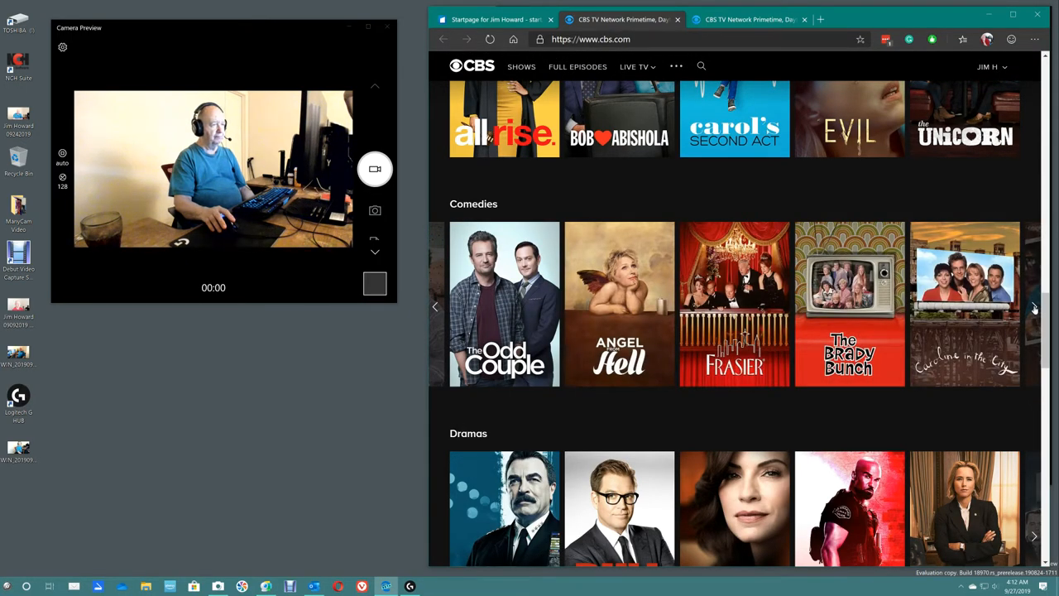
pyautogui.click(1033, 306)
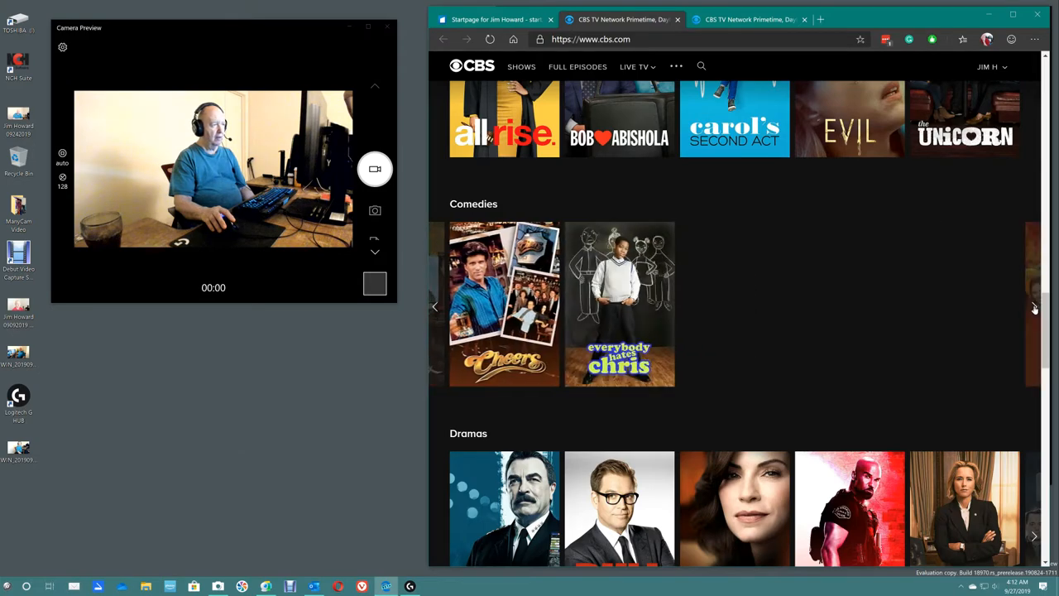
pyautogui.click(1032, 307)
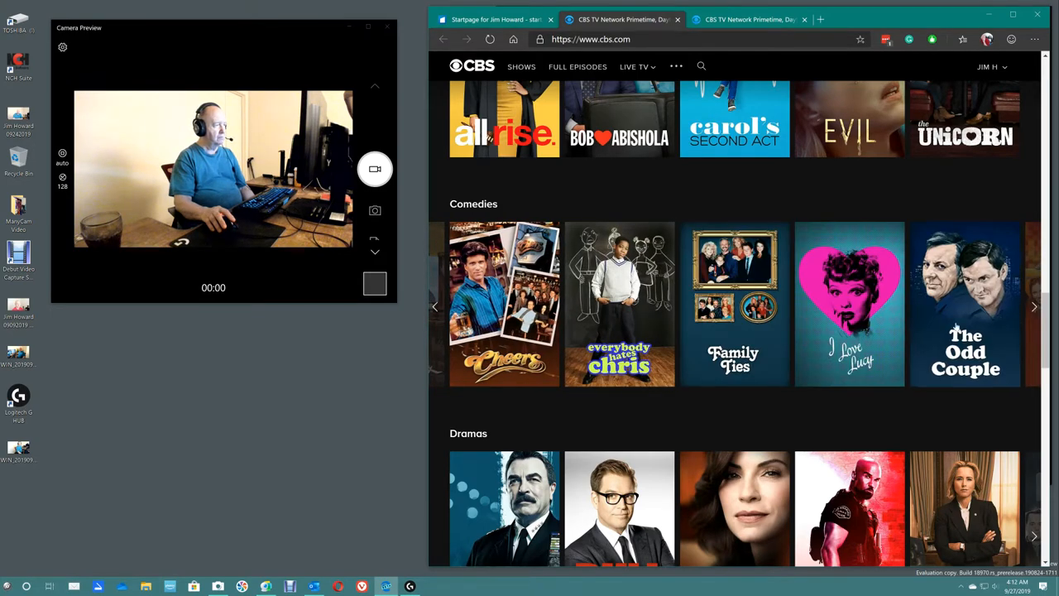
pyautogui.moveTo(618, 304)
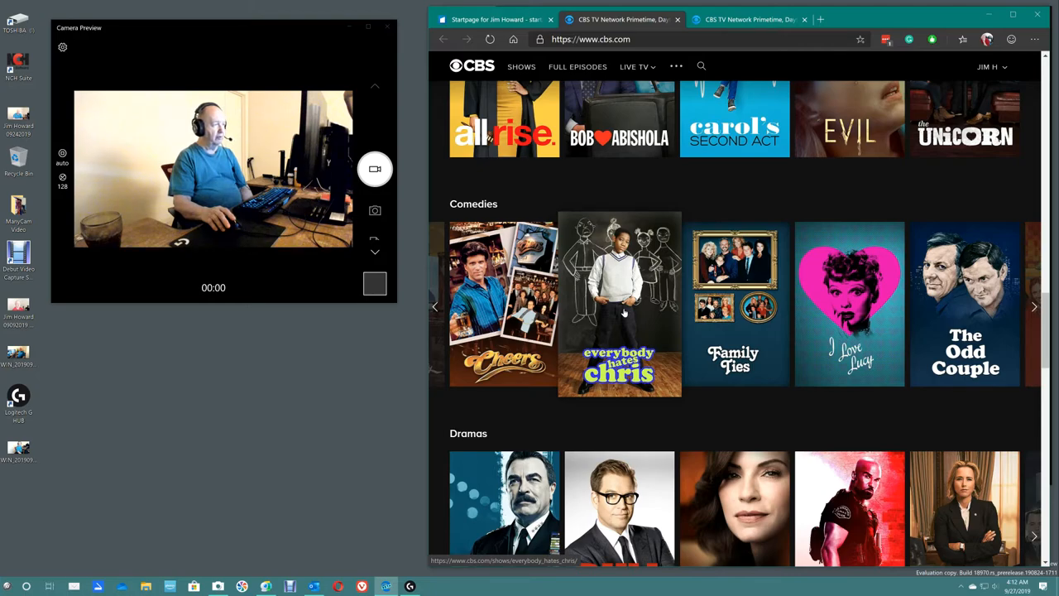
pyautogui.moveTo(734, 305)
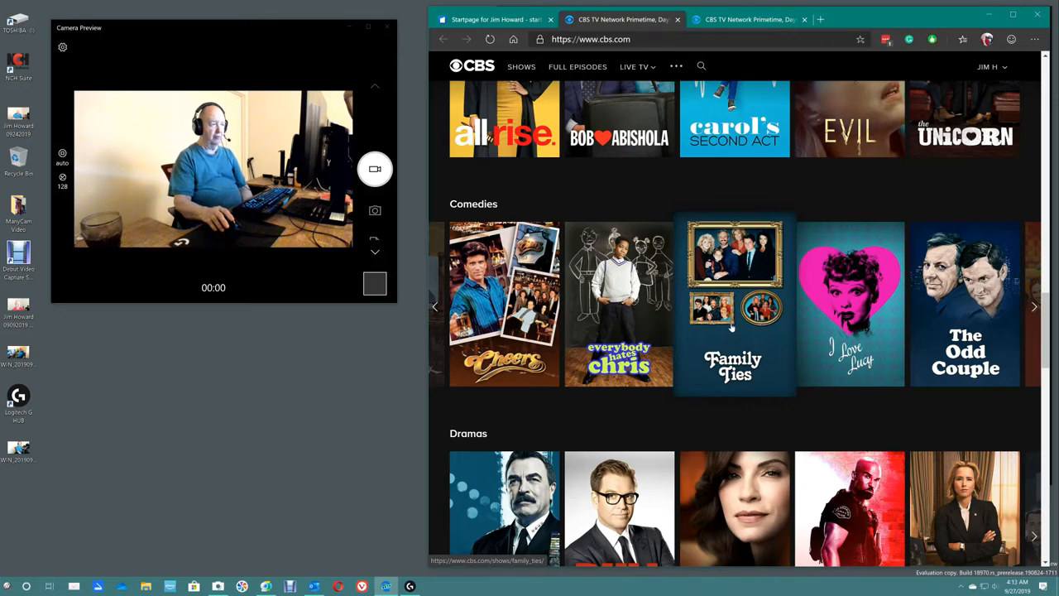
pyautogui.moveTo(851, 304)
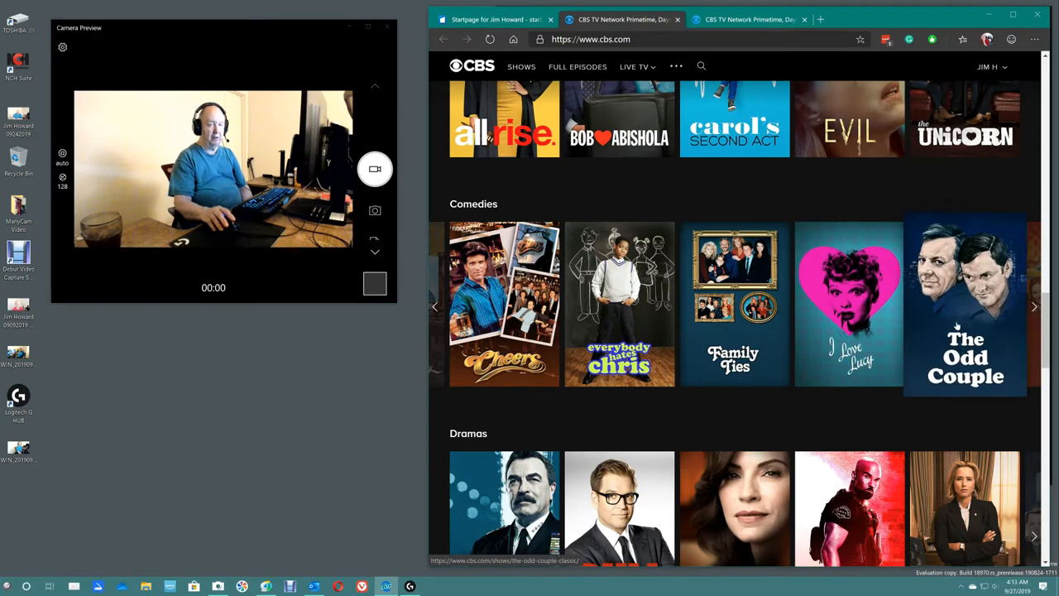
pyautogui.moveTo(1034, 311)
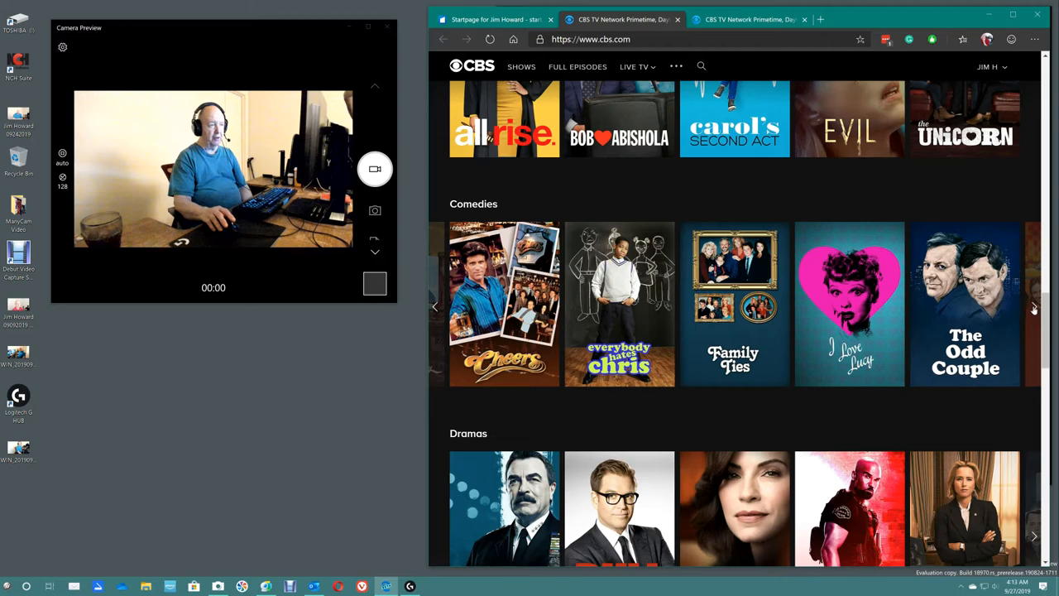
pyautogui.click(1033, 306)
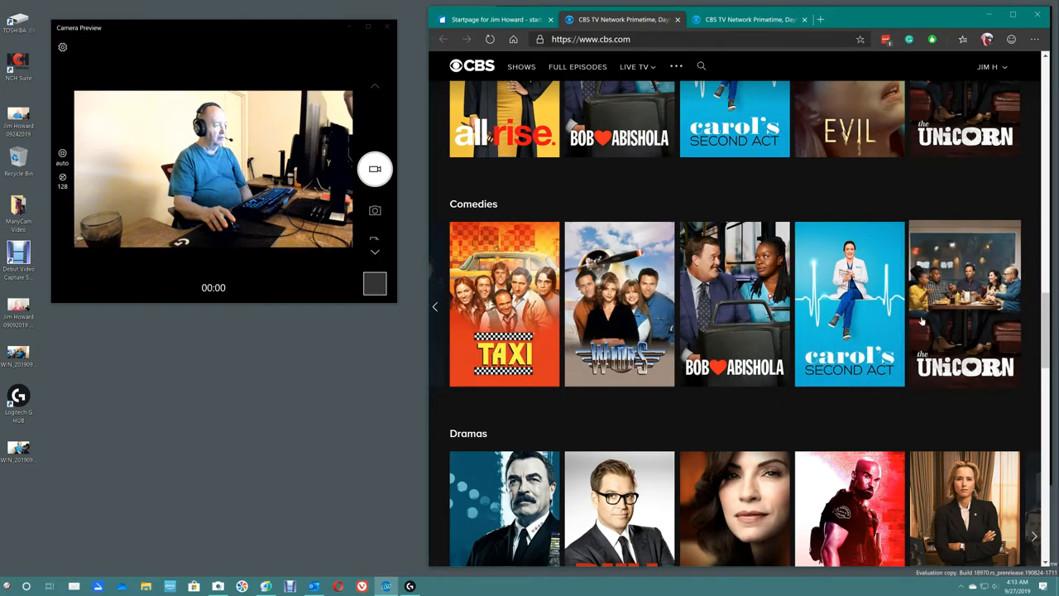
pyautogui.moveTo(505, 305)
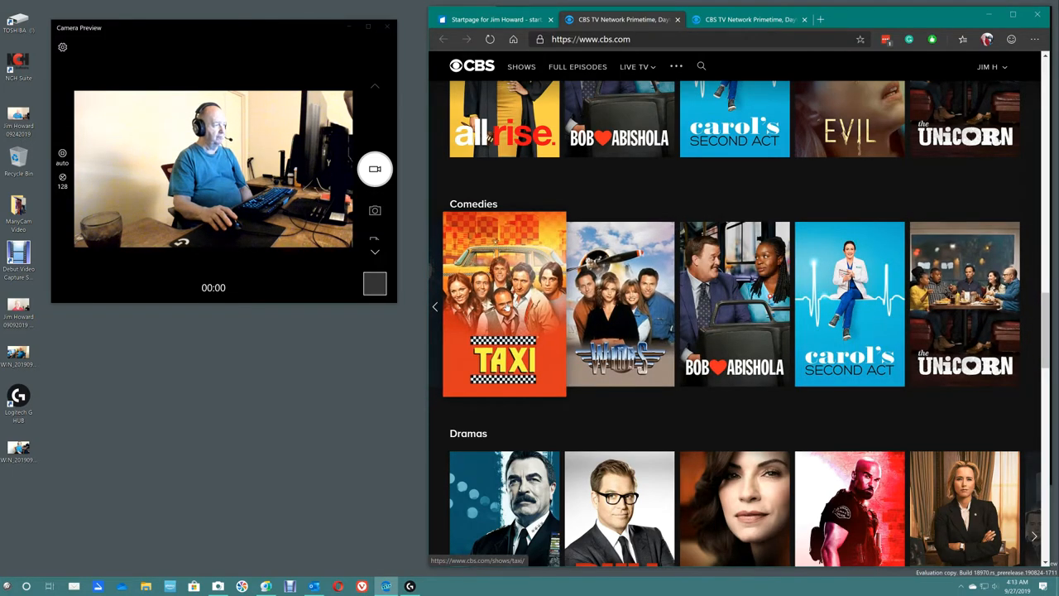
pyautogui.moveTo(619, 305)
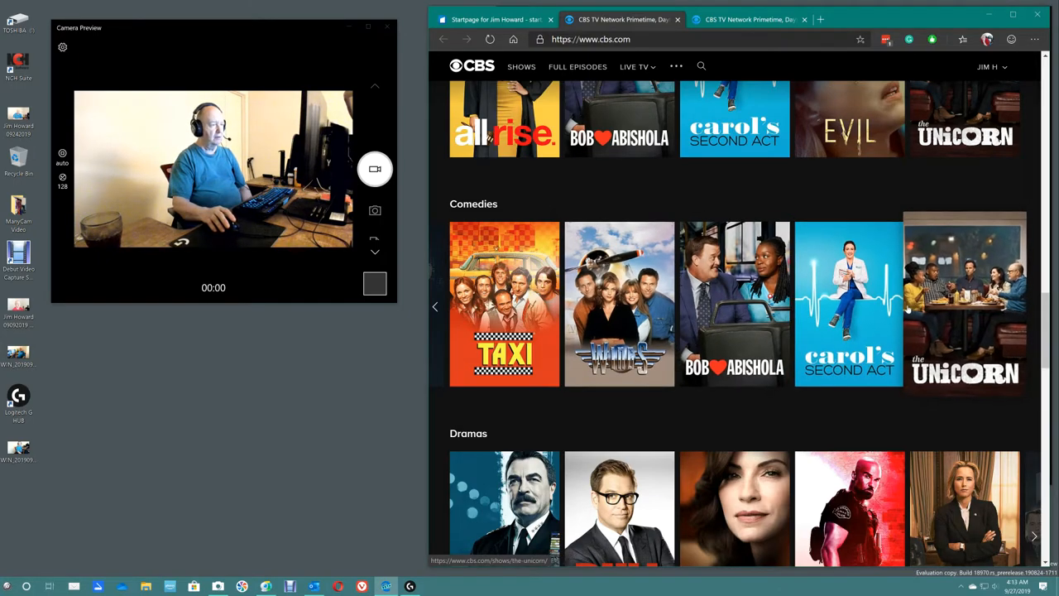
pyautogui.moveTo(849, 304)
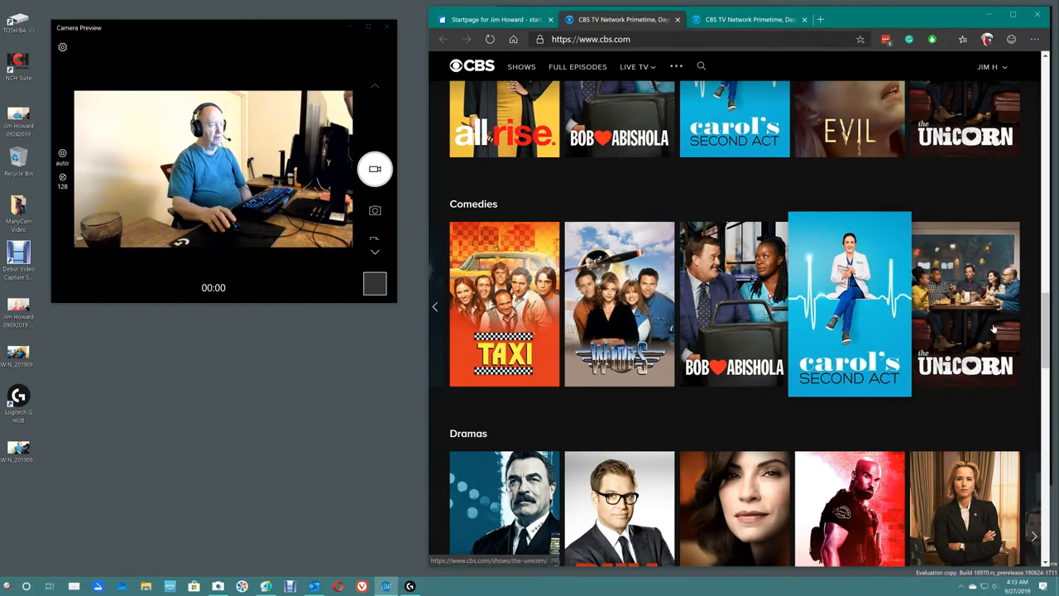
# Step: Scroll down to the Dramas row showing Blue Bloods, Bull, The Good Wife and S.W.A.T
pyautogui.scroll(-3)
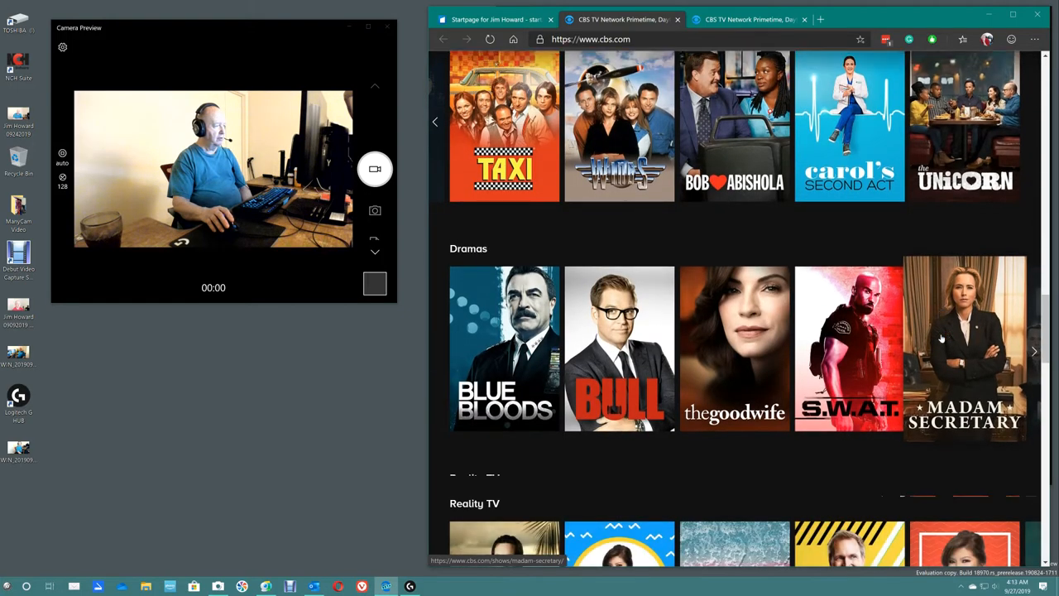
pyautogui.scroll(-3)
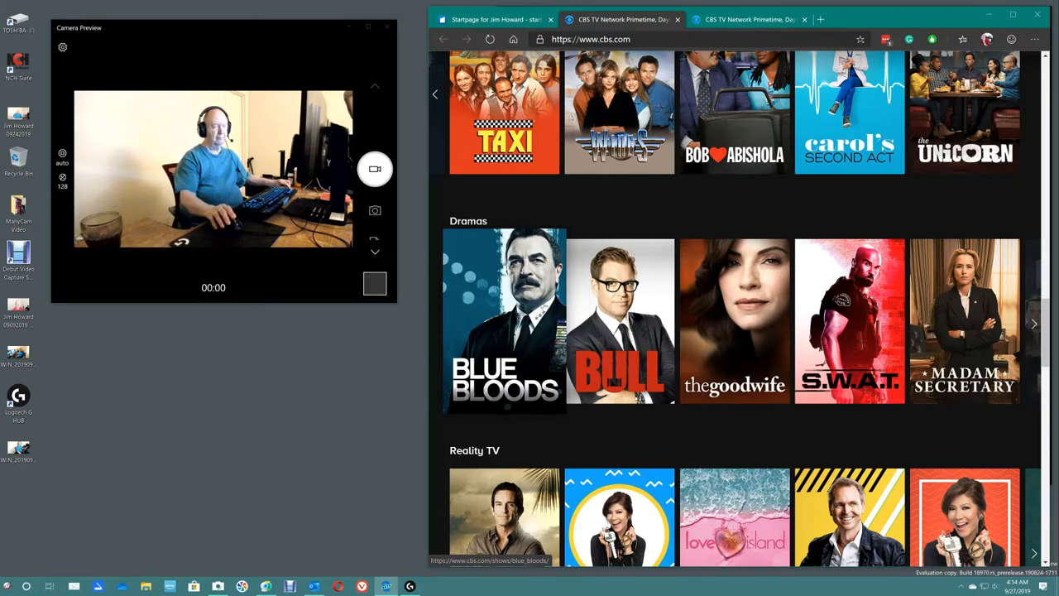
pyautogui.moveTo(619, 321)
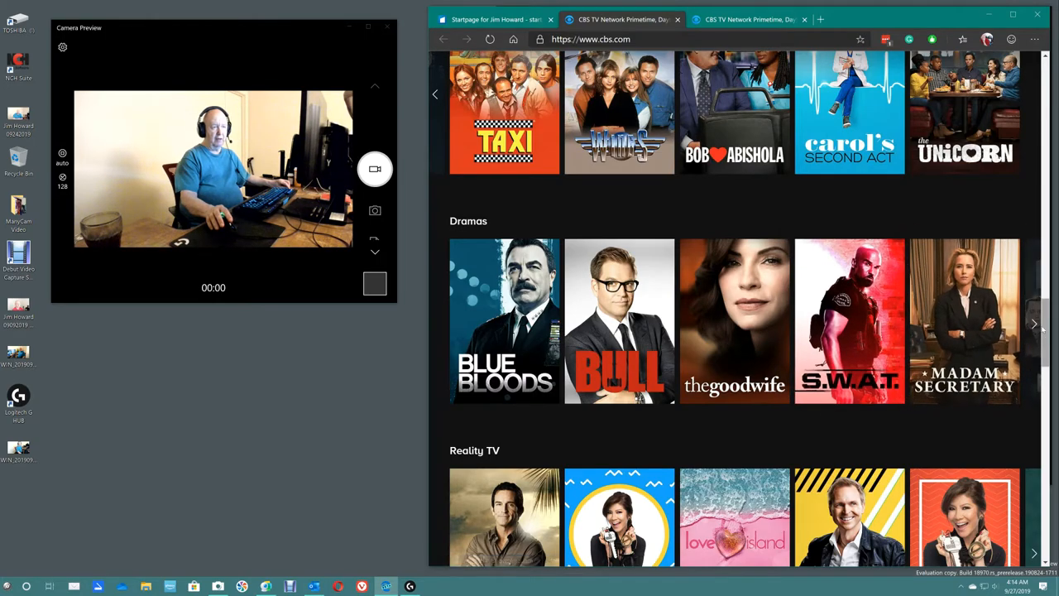
# Step: Advance the Dramas carousel to NCIS, NCIS: Los Angeles, All Rise, Evil and Hawaii Five-0
pyautogui.click(1034, 322)
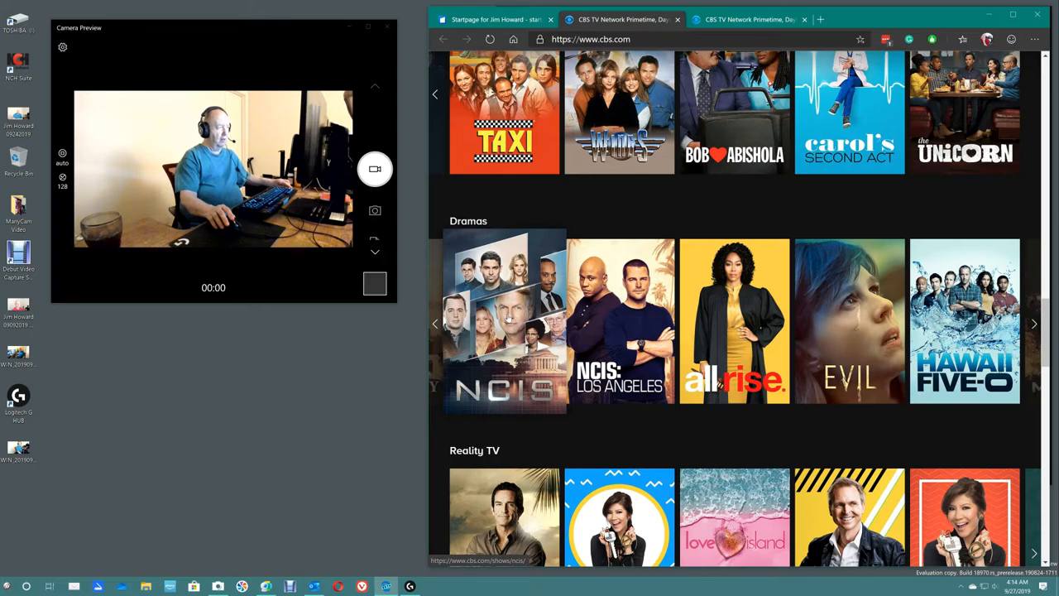
pyautogui.moveTo(648, 444)
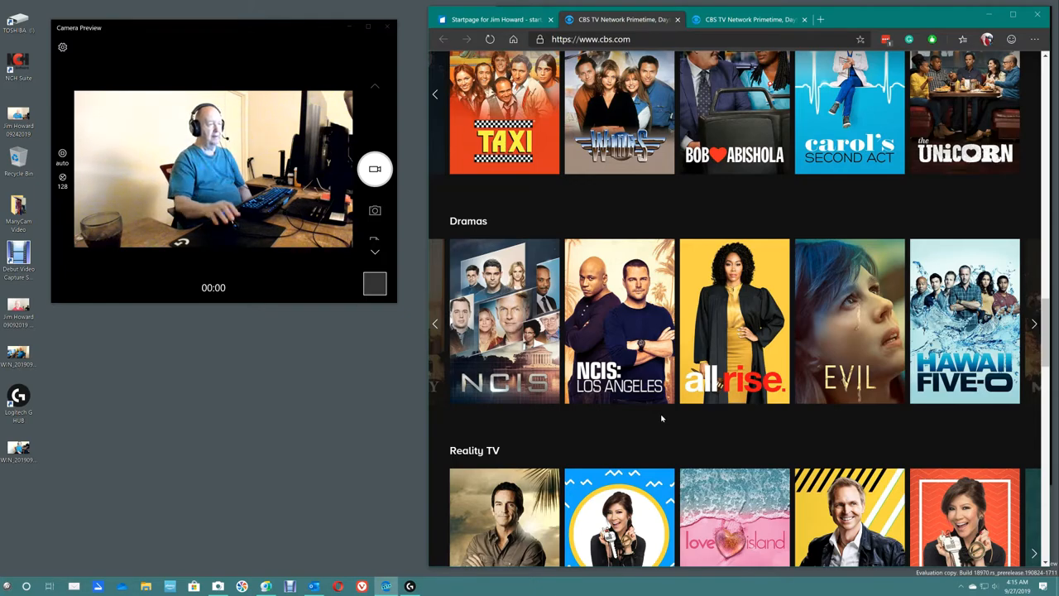
pyautogui.moveTo(619, 321)
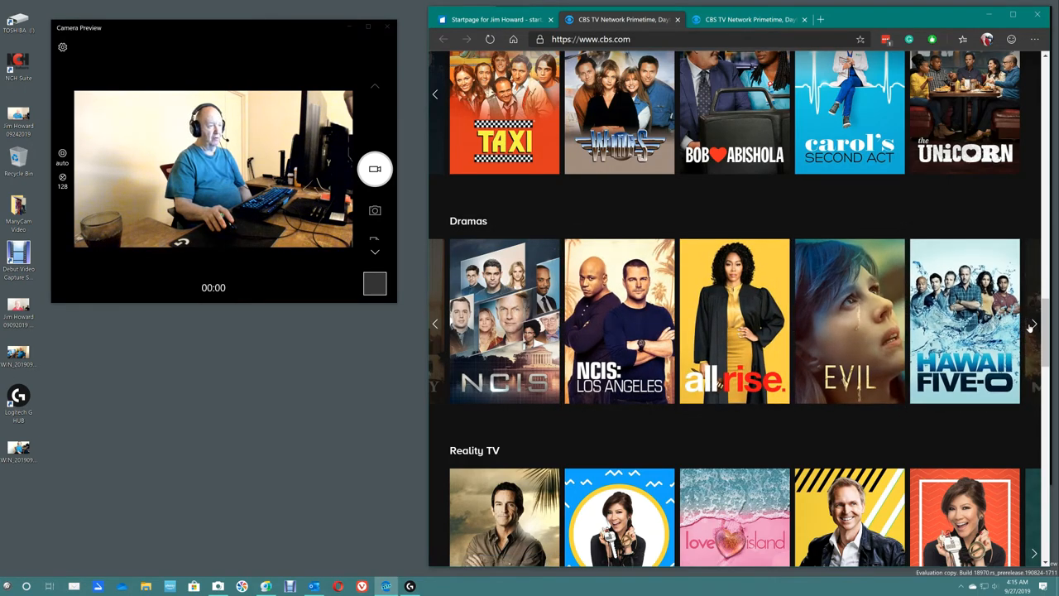
# Step: Page the Dramas carousel twice more, past MacGyver, to further shows
pyautogui.click(1032, 322)
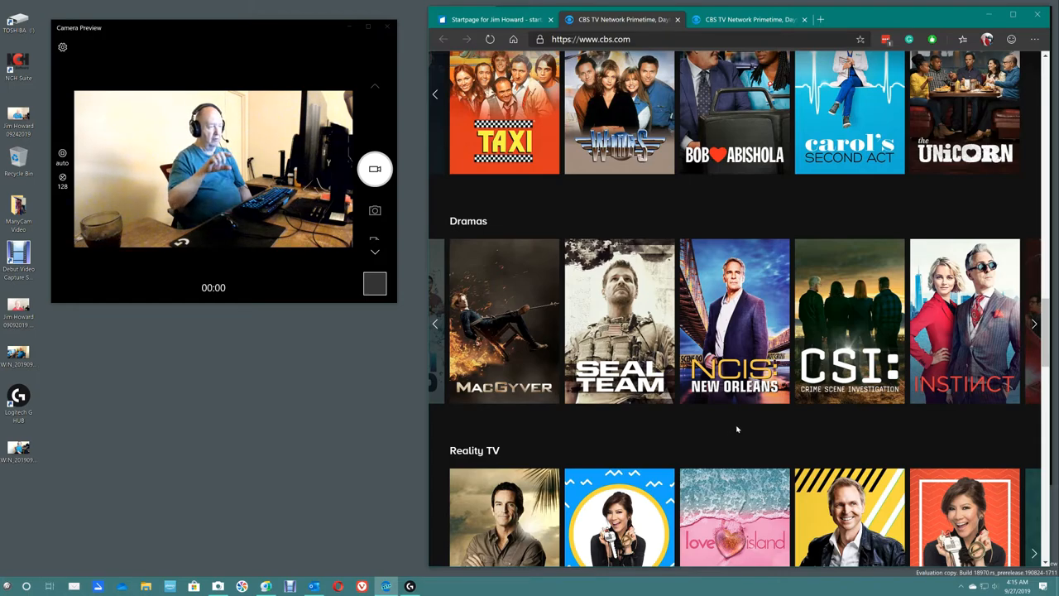
pyautogui.moveTo(839, 424)
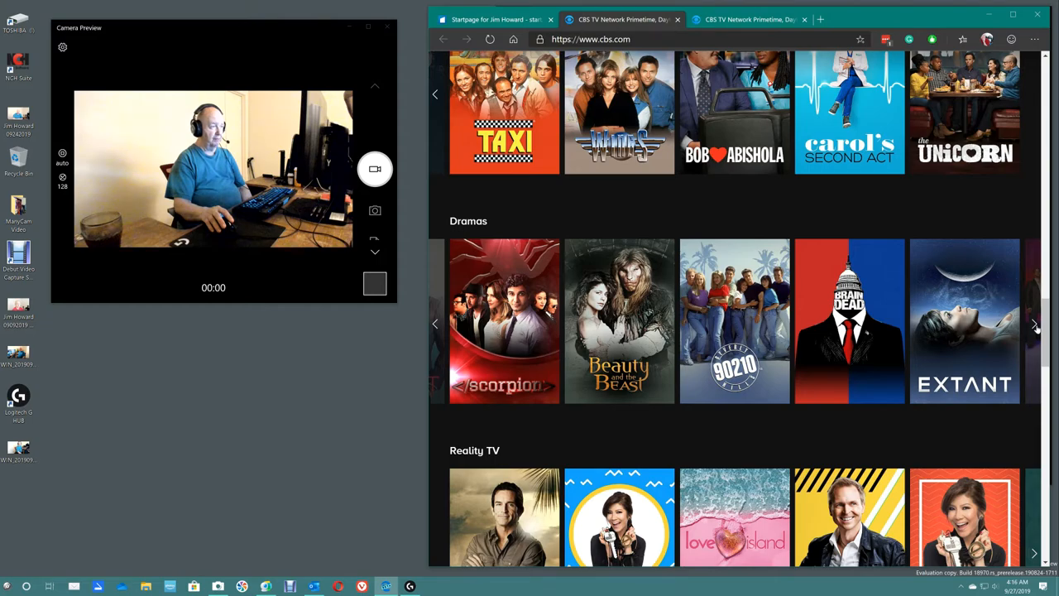
pyautogui.click(1032, 323)
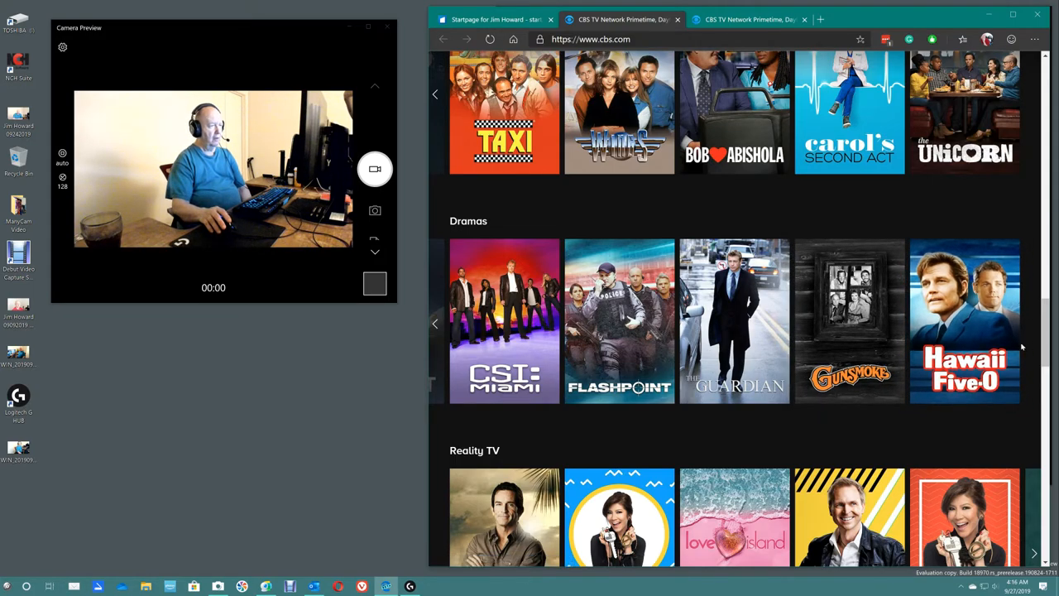
# Step: Scroll past Reality TV to the Daytime row with The Talk and The Price Is Right
pyautogui.scroll(-3)
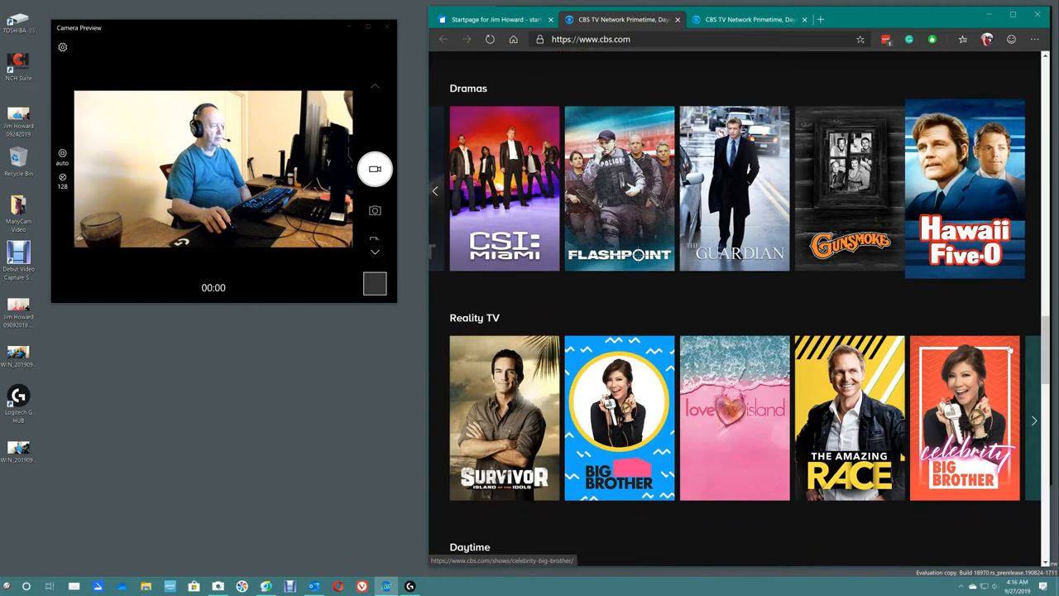
pyautogui.scroll(-3)
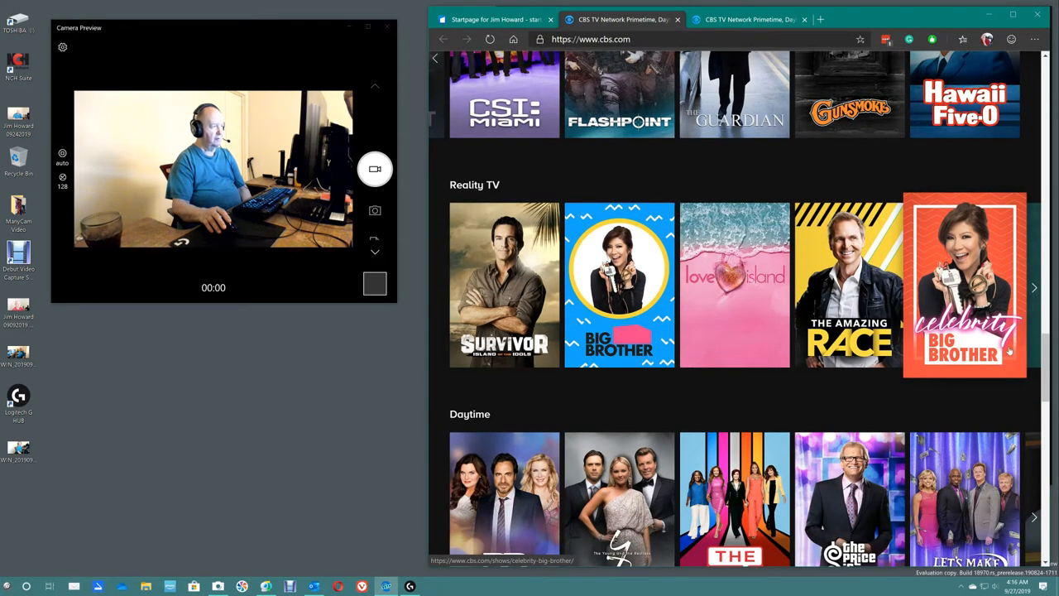
pyautogui.scroll(-3)
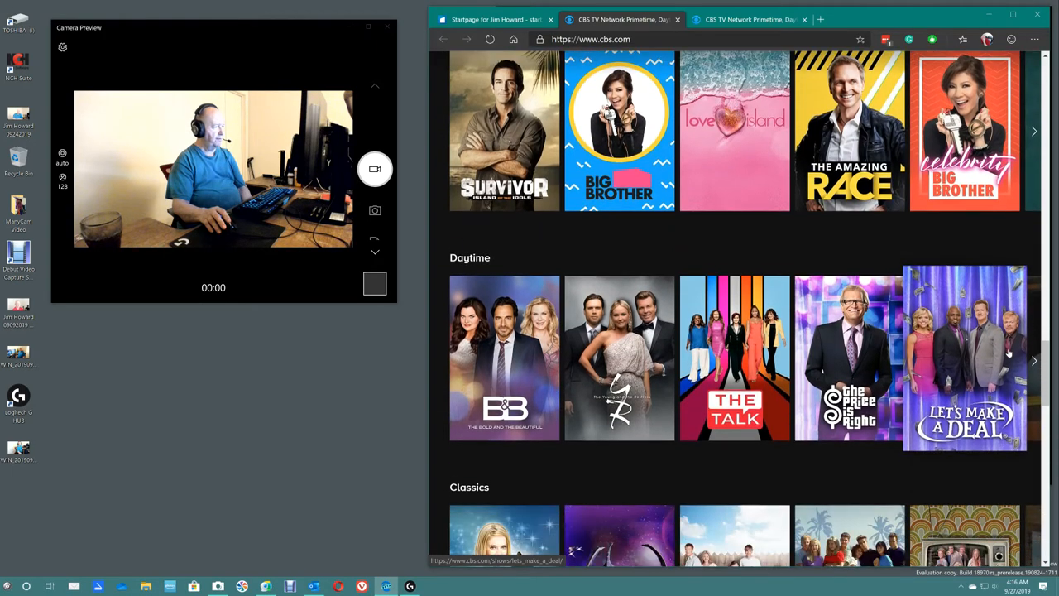
pyautogui.scroll(-3)
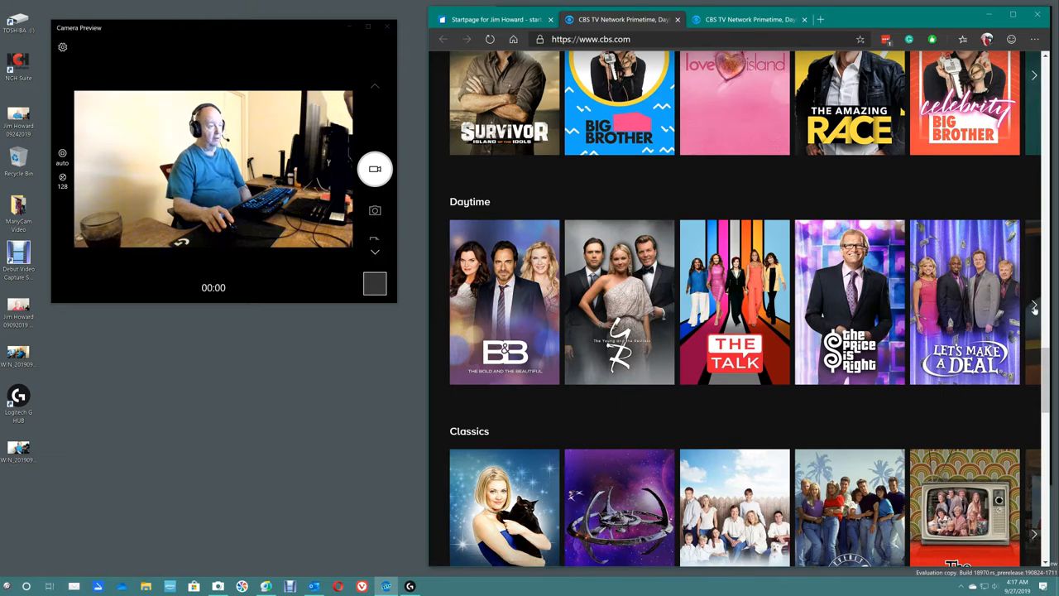
# Step: Page the Daytime row forward once, then move down to the Classics row
pyautogui.click(1033, 306)
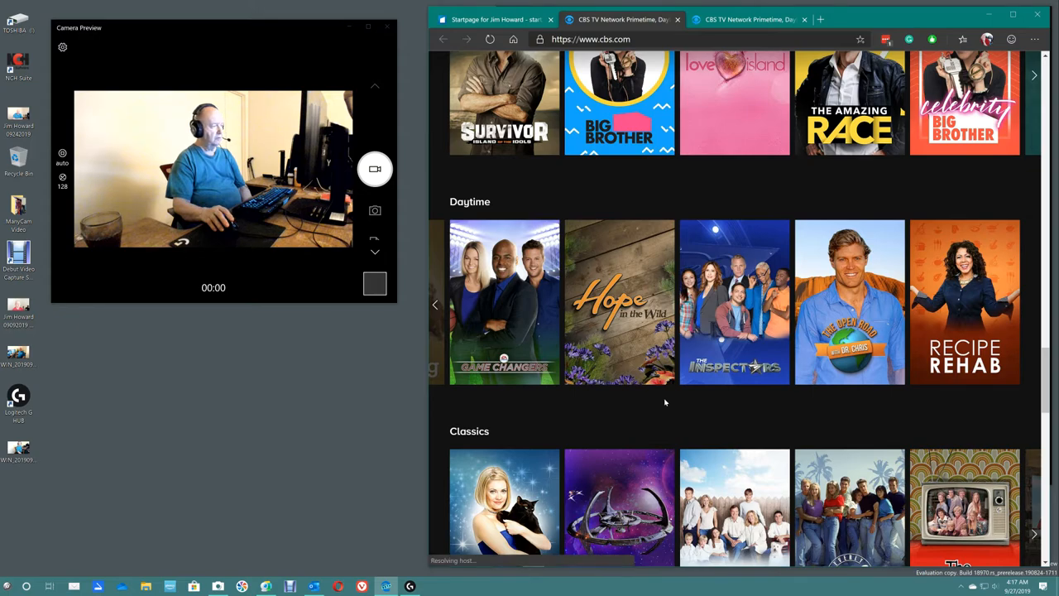
pyautogui.scroll(-3)
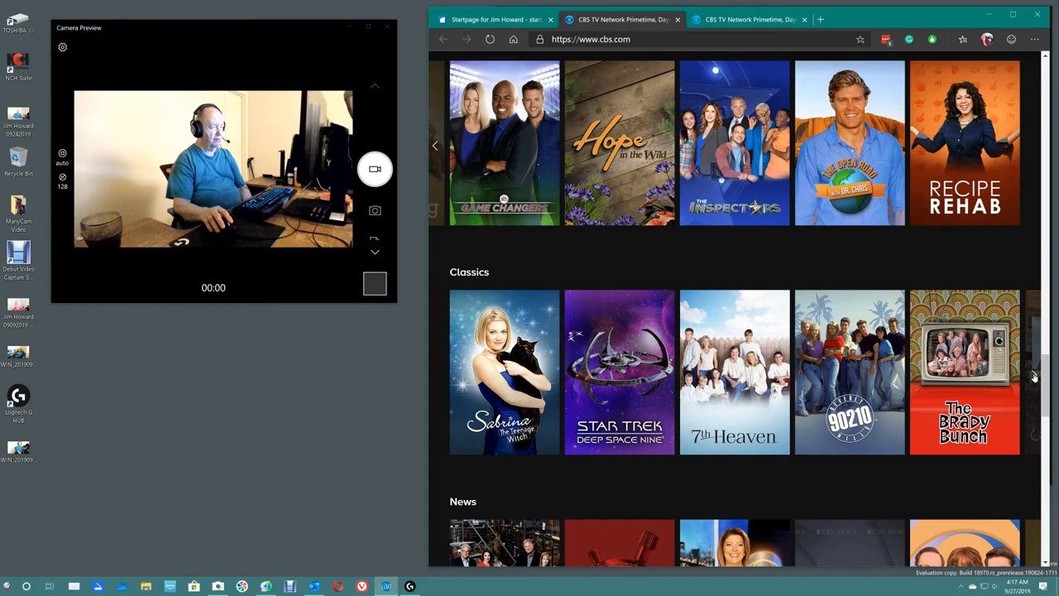
pyautogui.moveTo(734, 371)
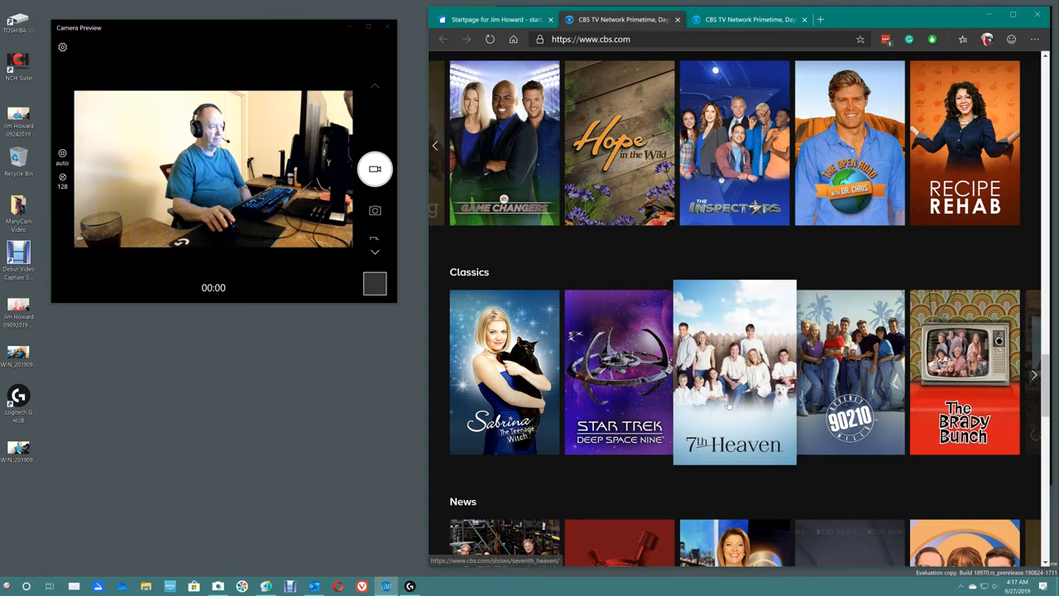
pyautogui.moveTo(963, 370)
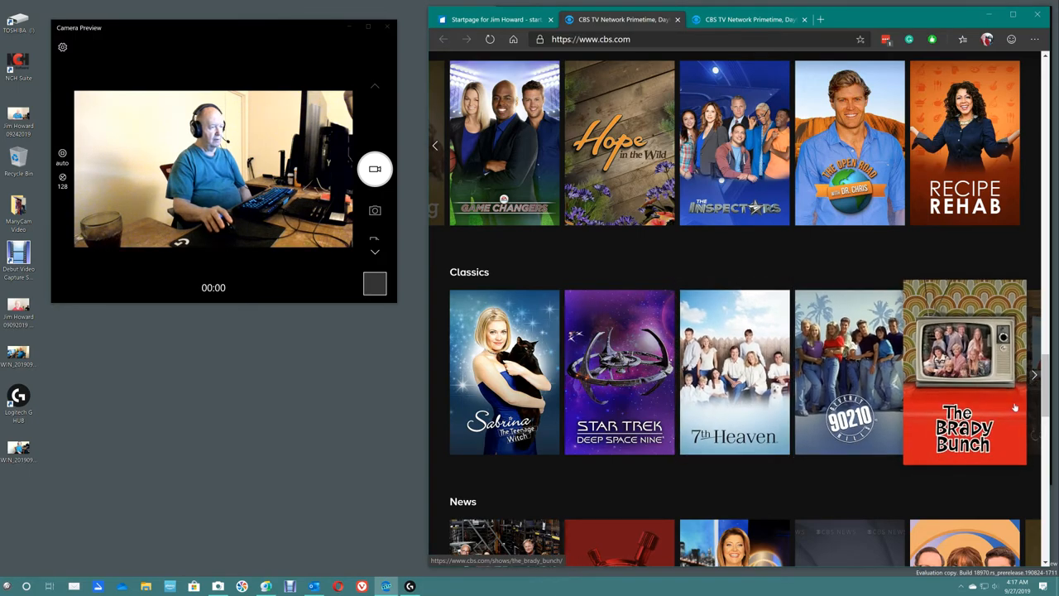
# Step: Page the Classics row forward twice to Taxi, Touched by an Angel, The Twilight Zone
pyautogui.click(1032, 374)
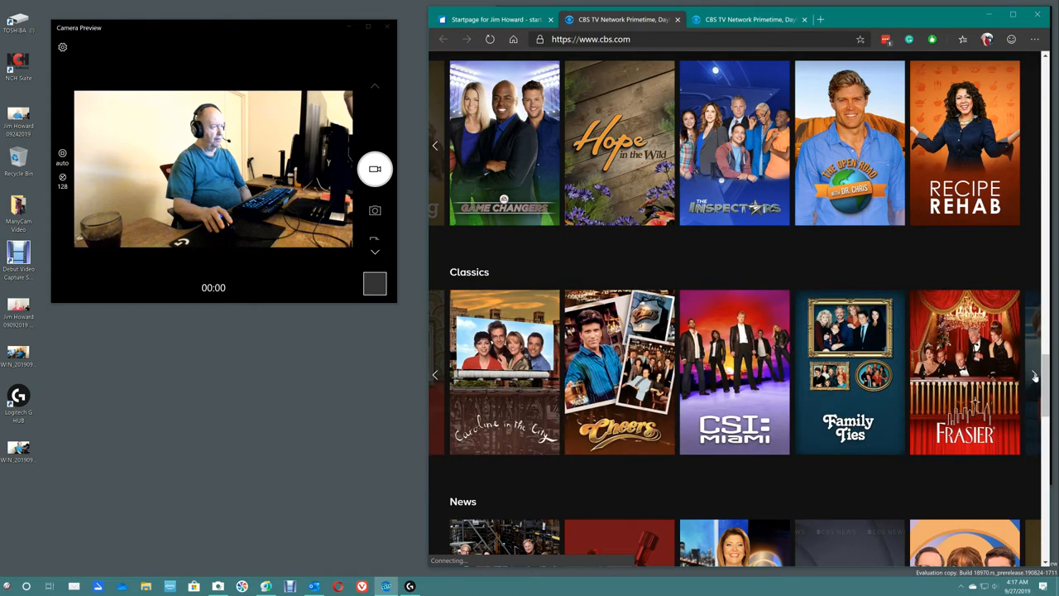
pyautogui.moveTo(619, 372)
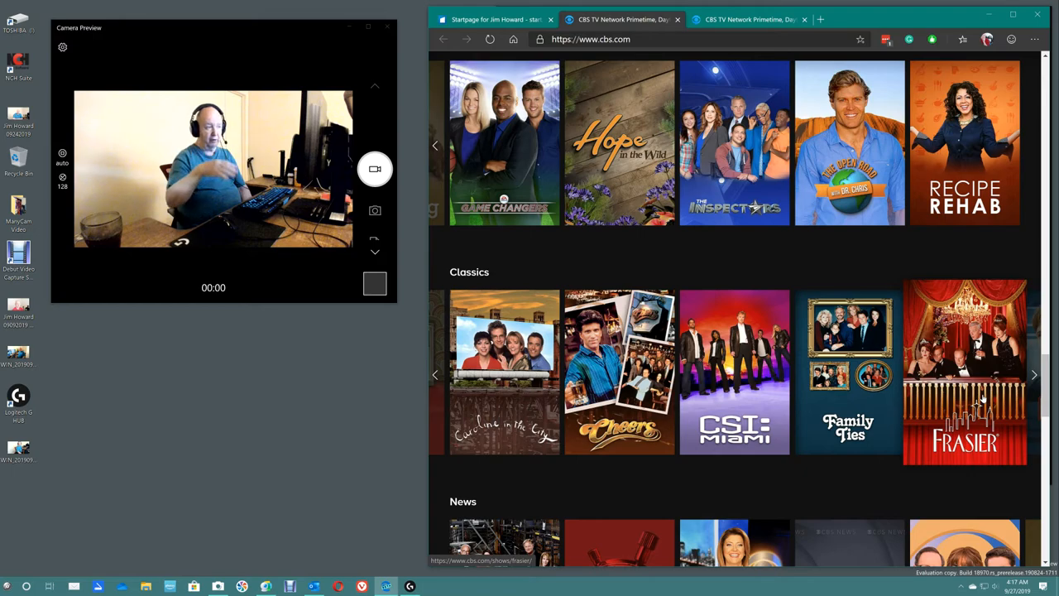
pyautogui.moveTo(851, 372)
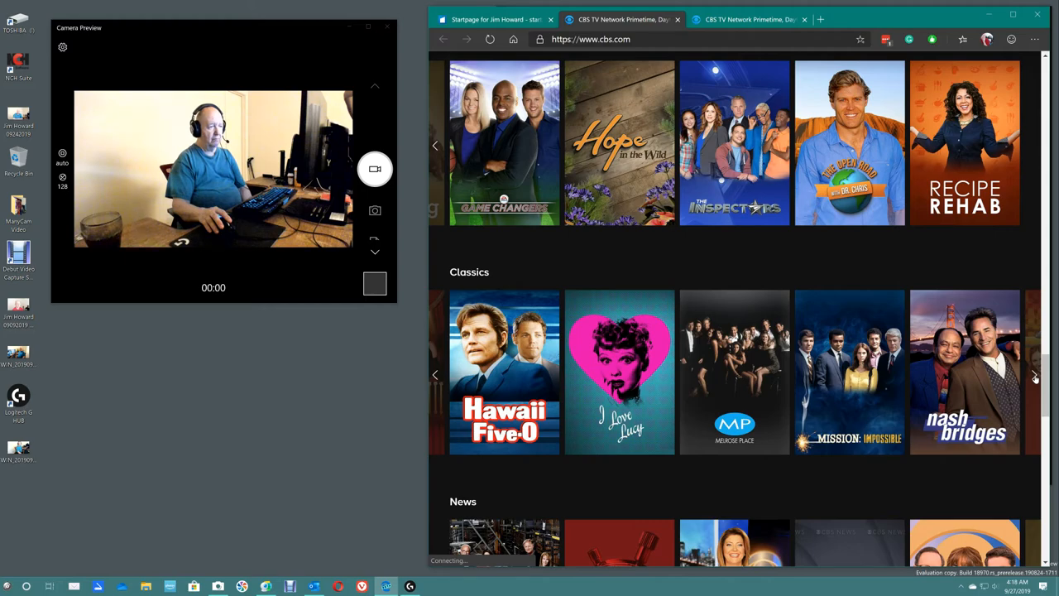
pyautogui.click(1032, 374)
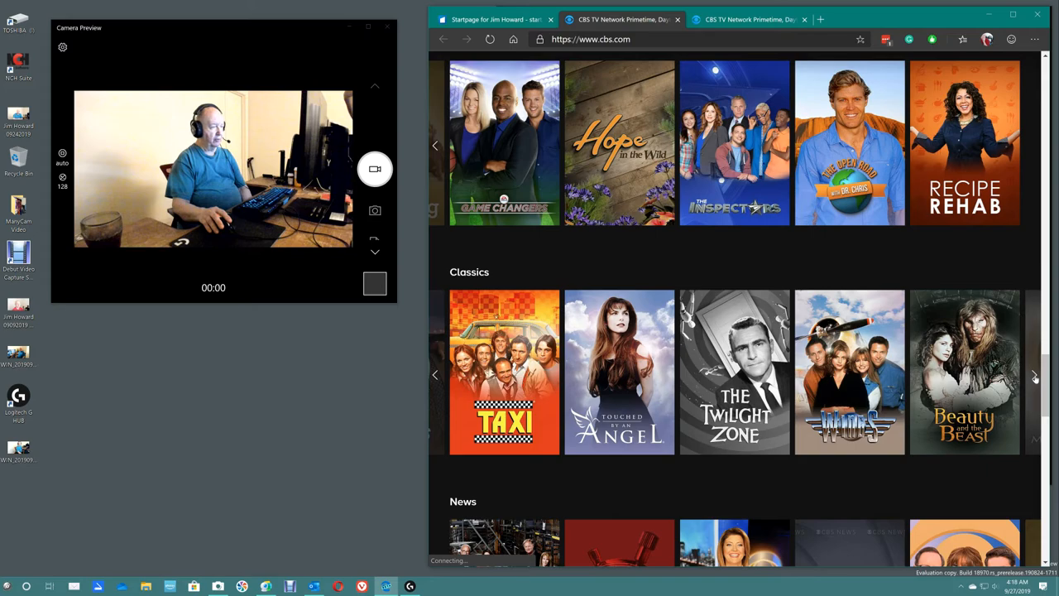
# Step: Scroll past the News and Late Night rows, then back up to the Young Sheldon banner
pyautogui.scroll(-3)
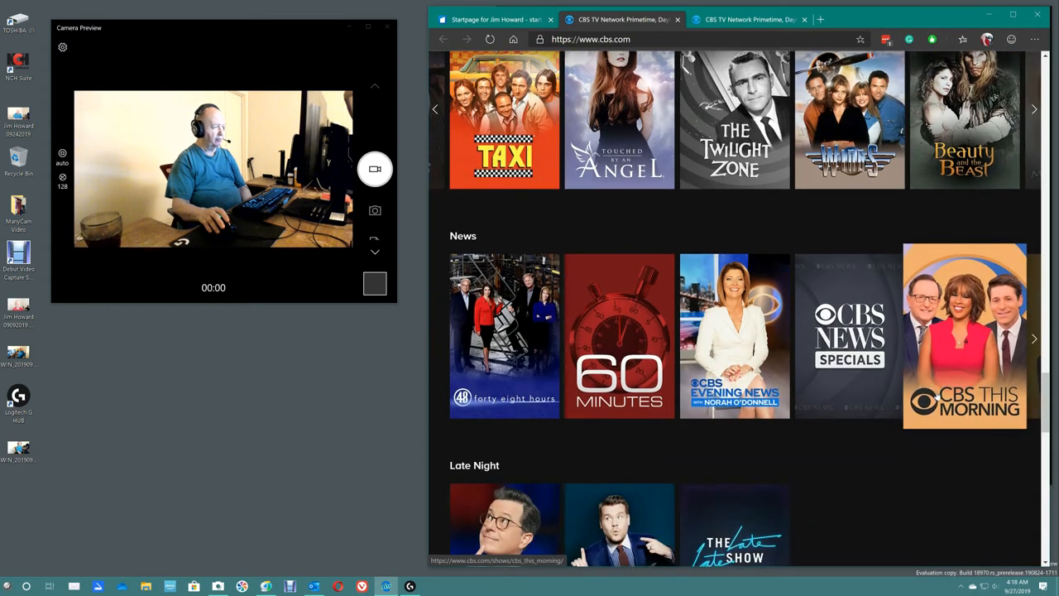
pyautogui.scroll(-3)
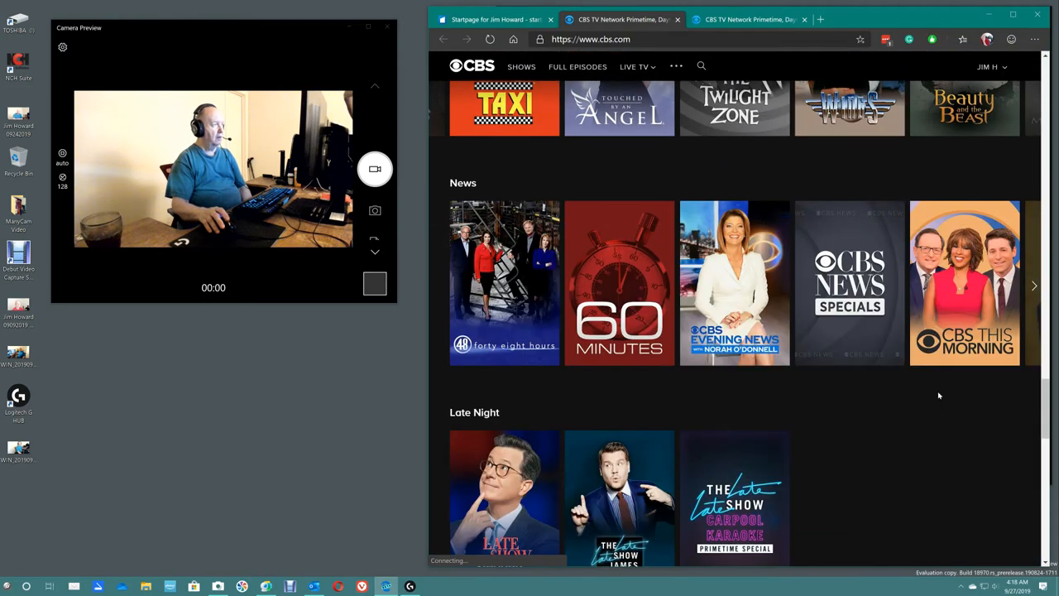
pyautogui.scroll(3)
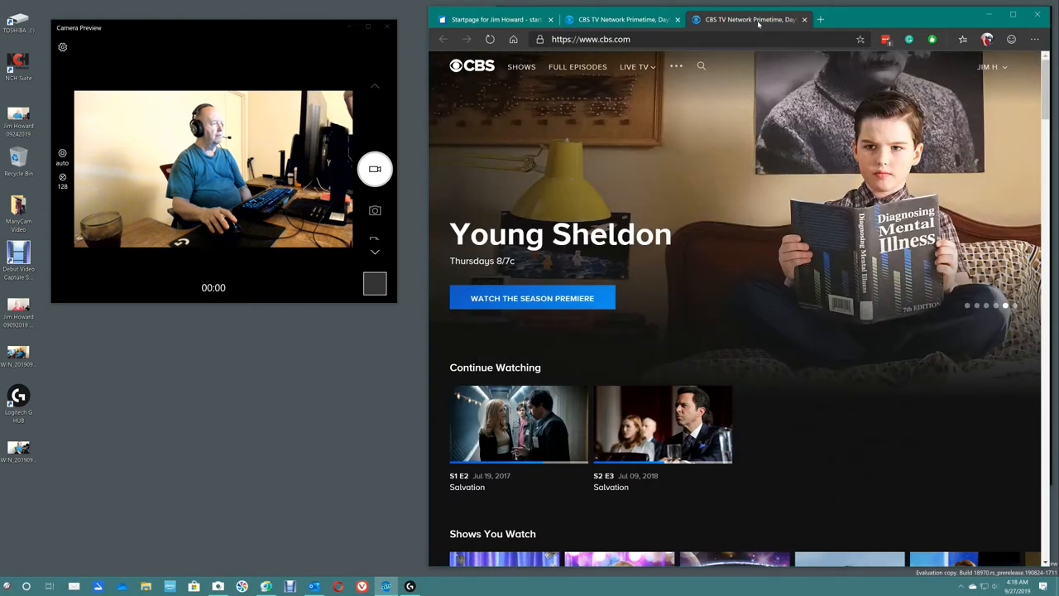
pyautogui.moveTo(799, 387)
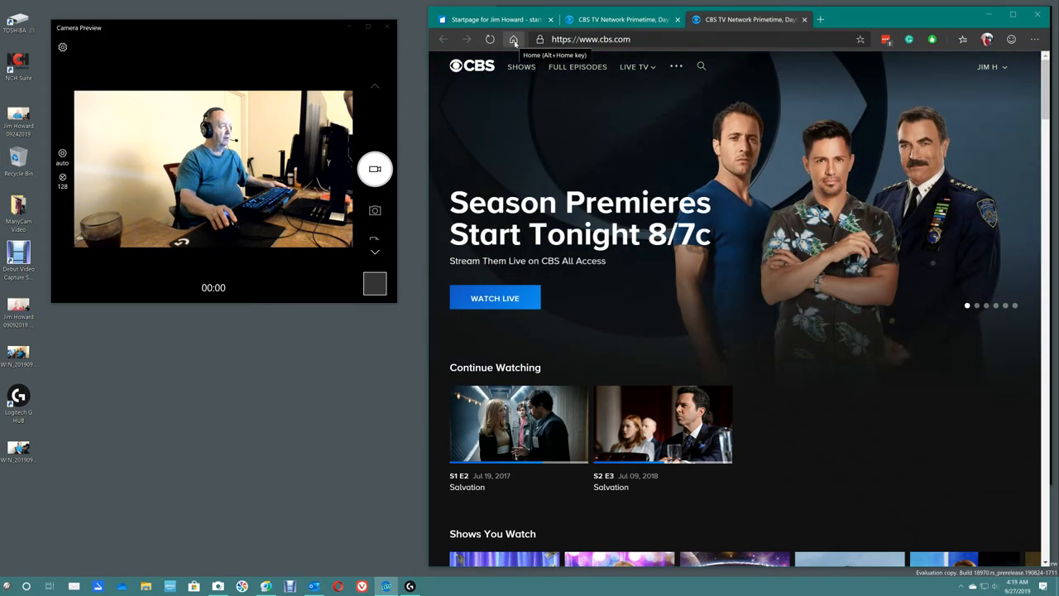
# Step: Load Jim Howard's start.me startpage via Edge's Home button
pyautogui.click(513, 40)
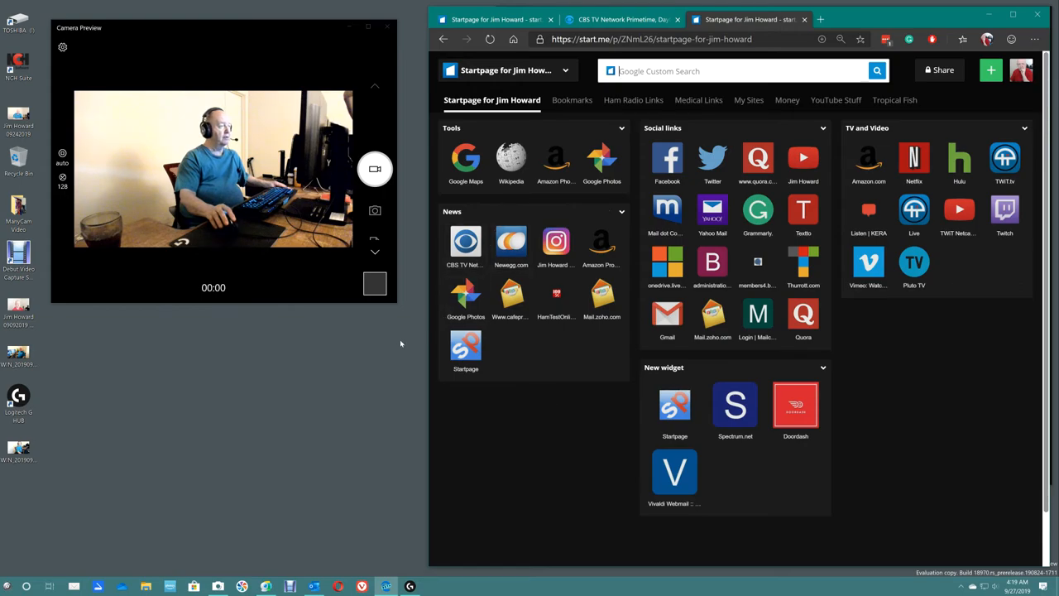
pyautogui.moveTo(387, 351)
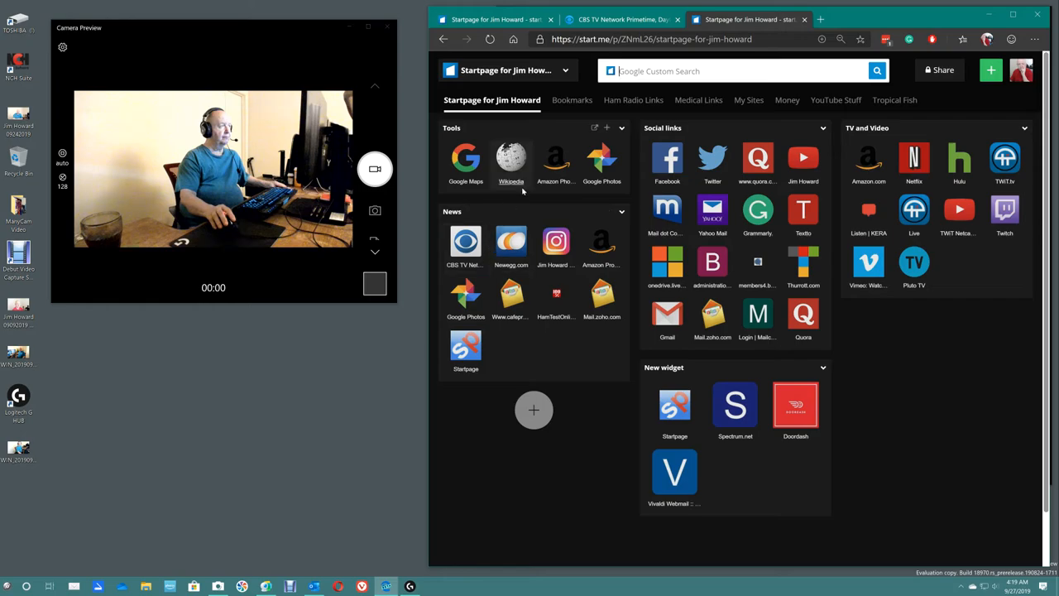
pyautogui.moveTo(510, 162)
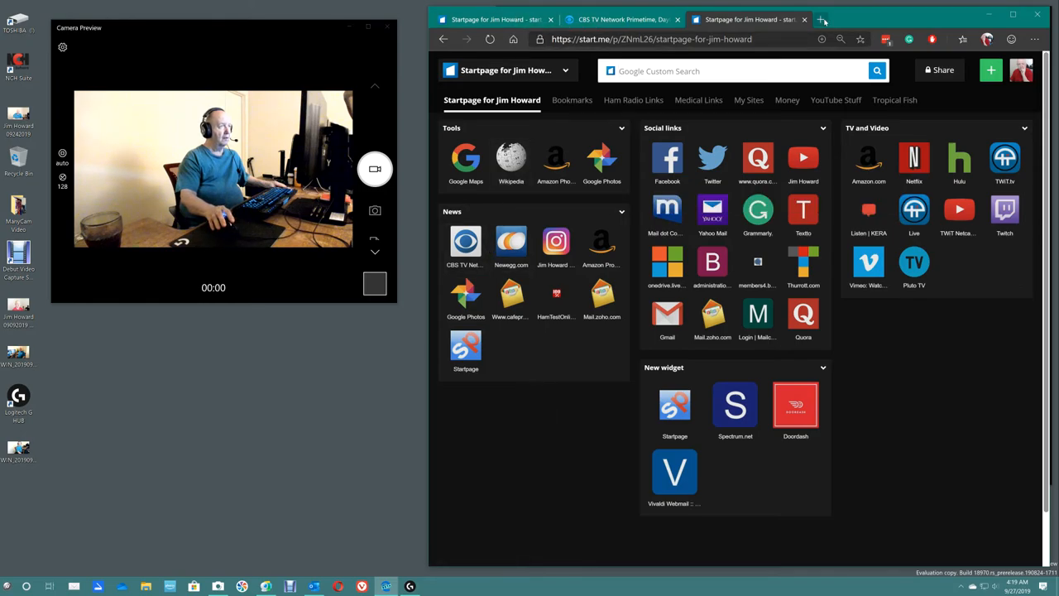
# Step: Open cnn.com from the CNN tile on a new Edge tab
pyautogui.click(821, 19)
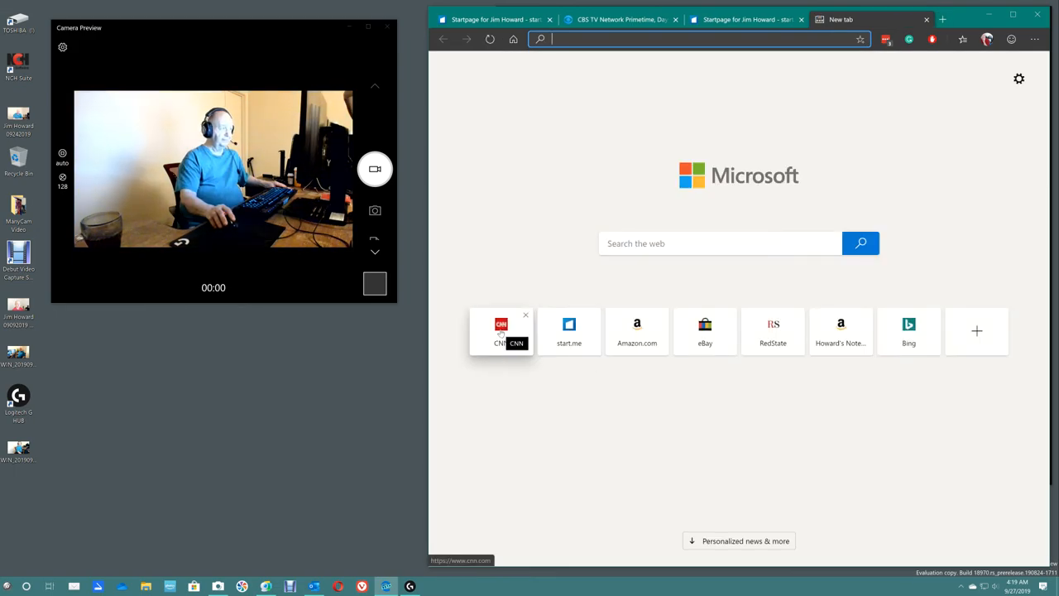
pyautogui.click(500, 331)
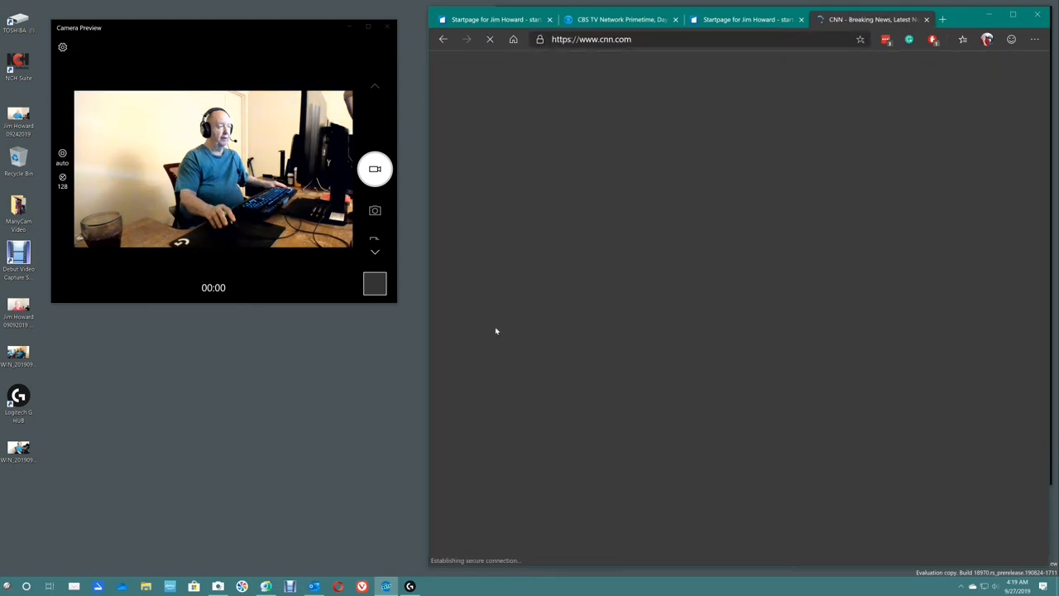